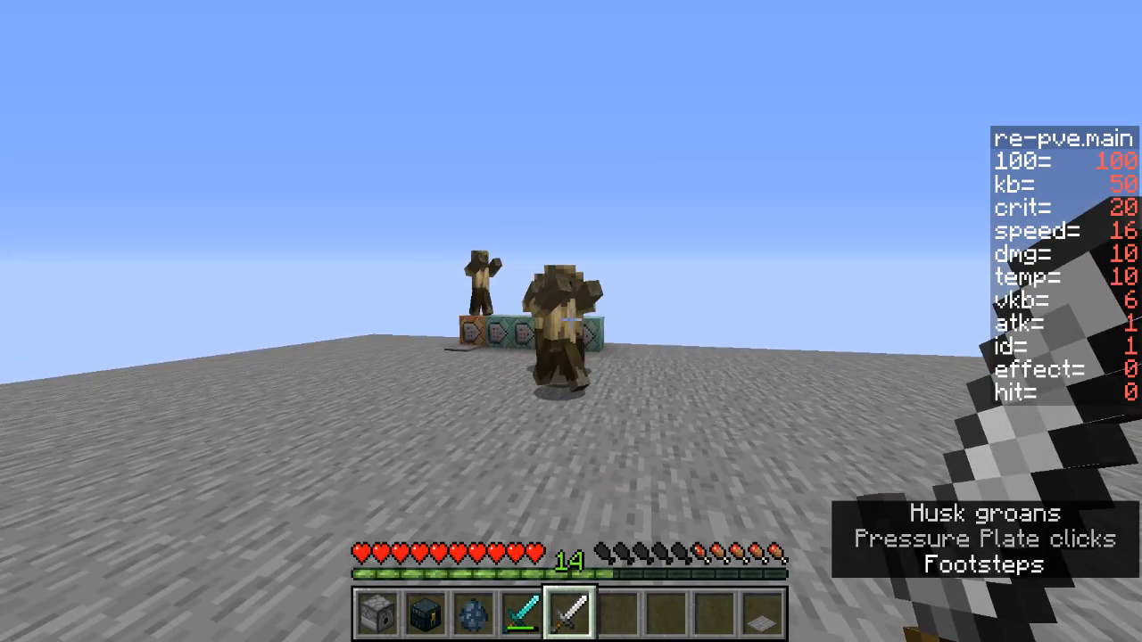
Attack a husk with the iron sword, bringing the sidebar to dmg 25 and id 2.
left_click(571, 321)
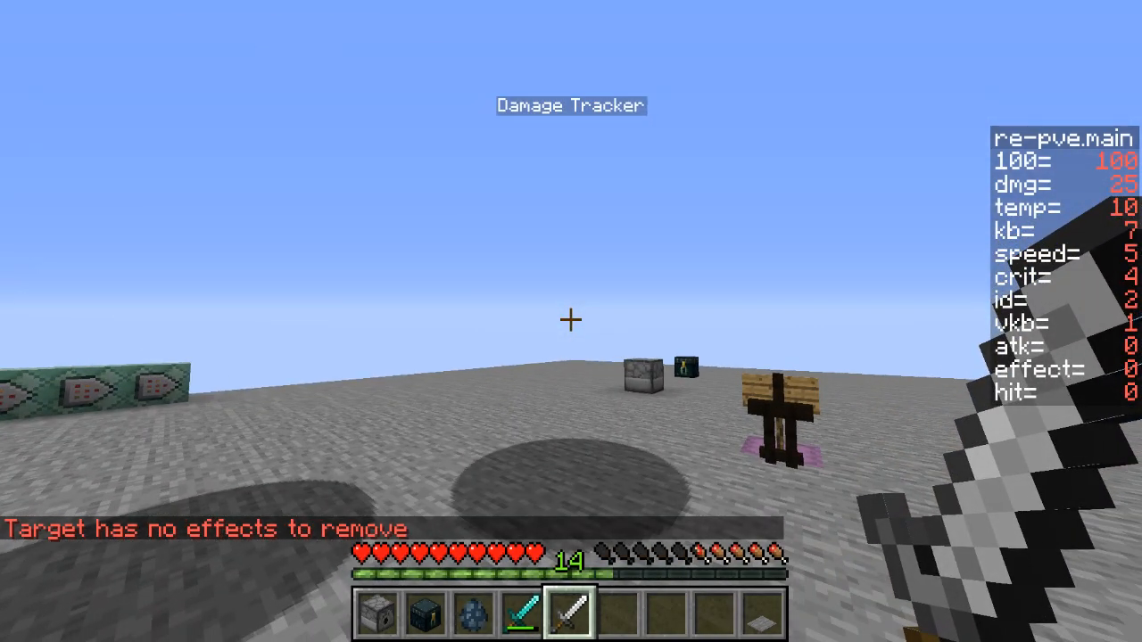
Toggle entity hitbox outlines on with F3+B.
key("F3+B")
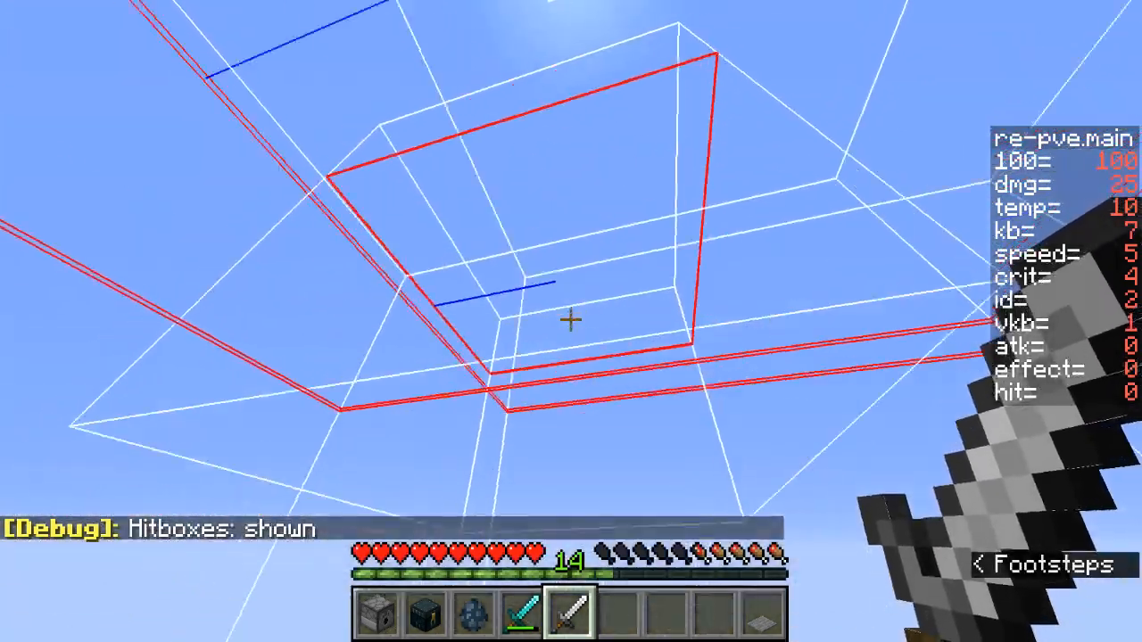
mouse_move(571, 321)
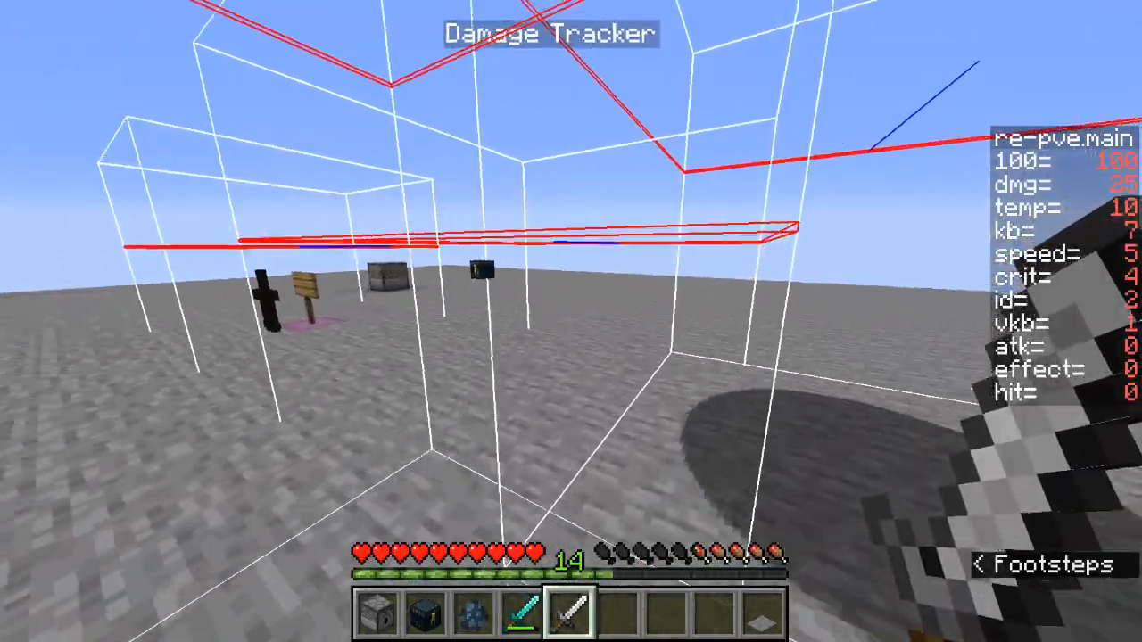
mouse_move(571, 321)
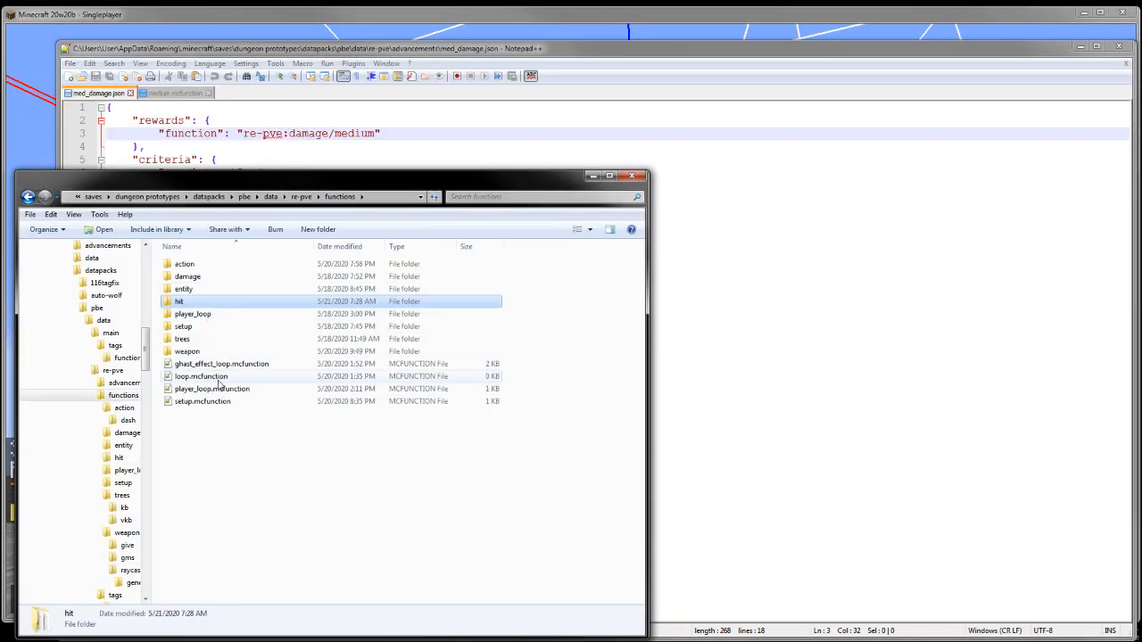
Open the player loop function and highlight its anchored ghast id and ghast teleport lines.
double_click(211, 389)
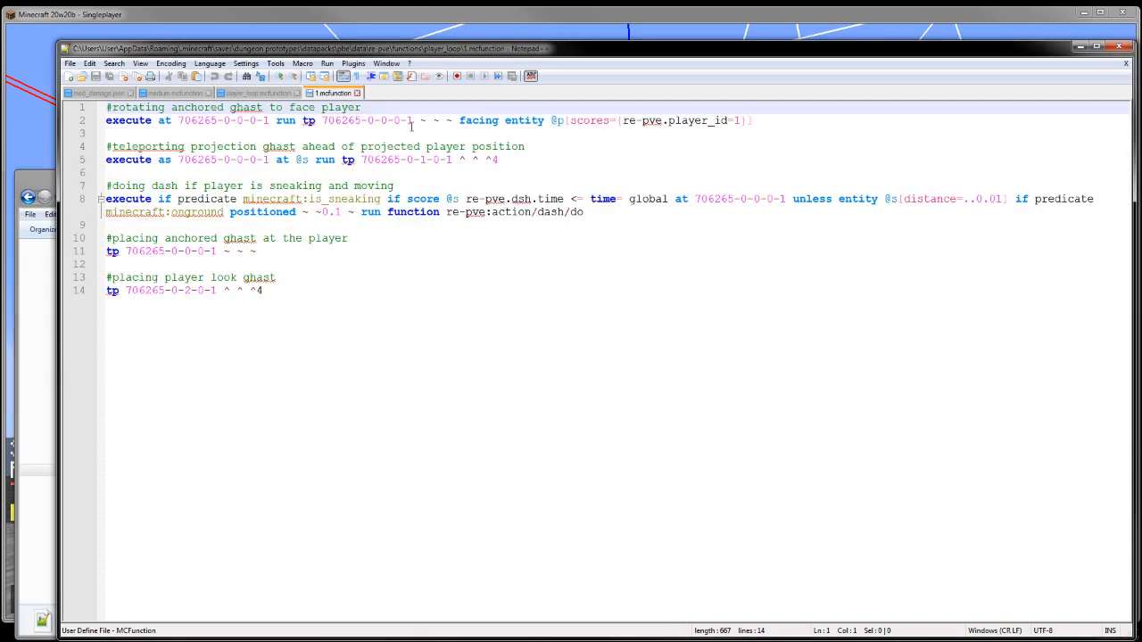
double_click(365, 120)
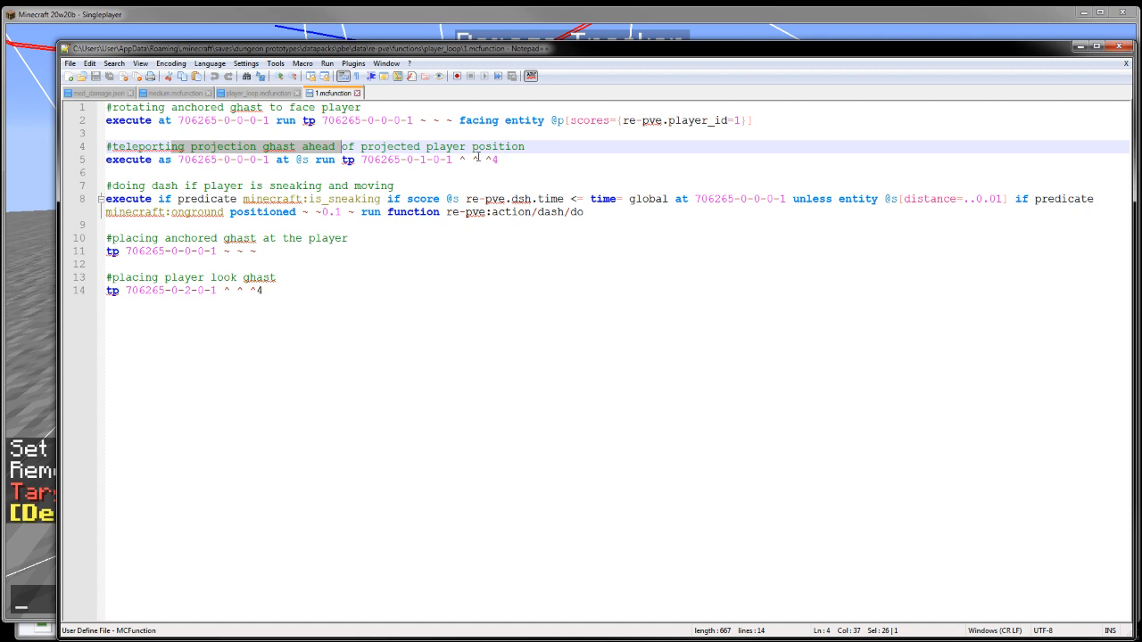
left_click(259, 251)
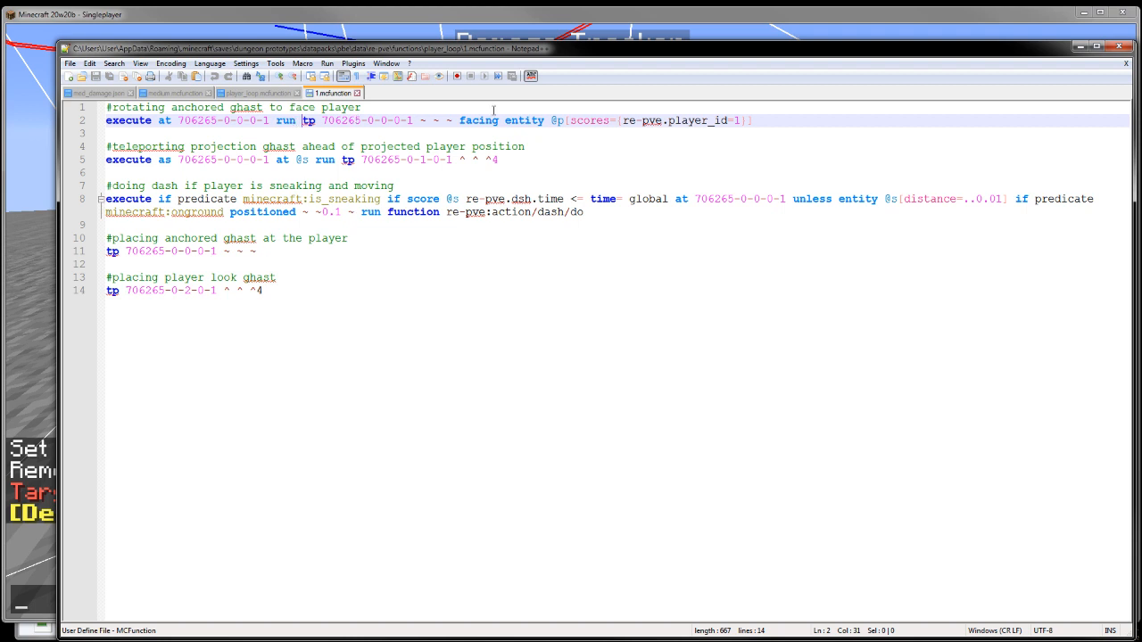
left_click(263, 290)
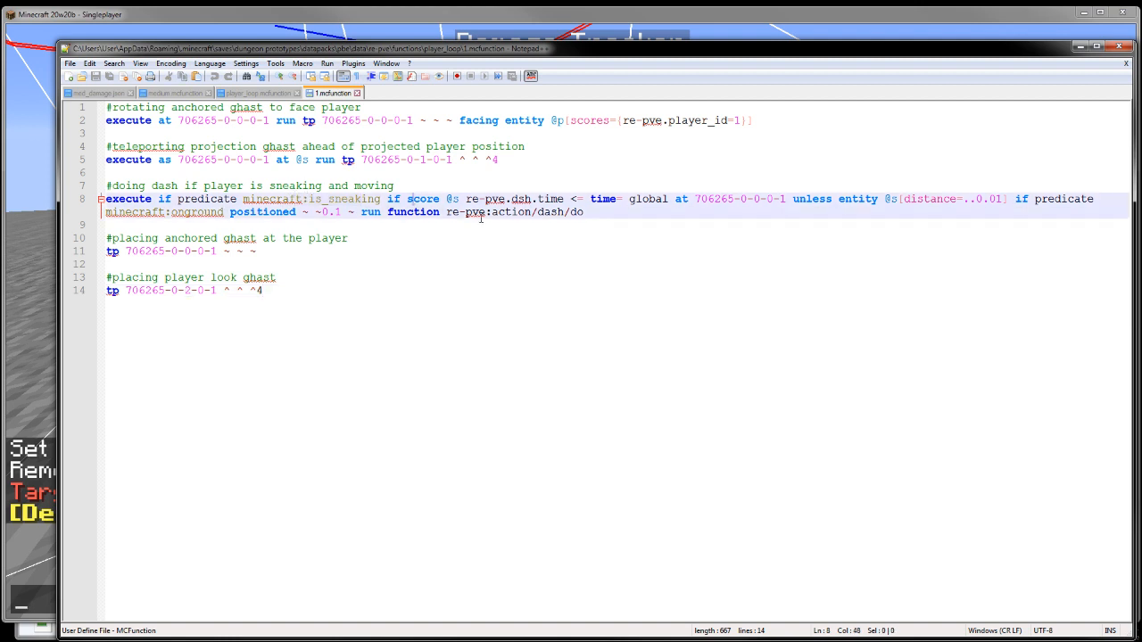
left_click_drag(466, 199, 576, 198)
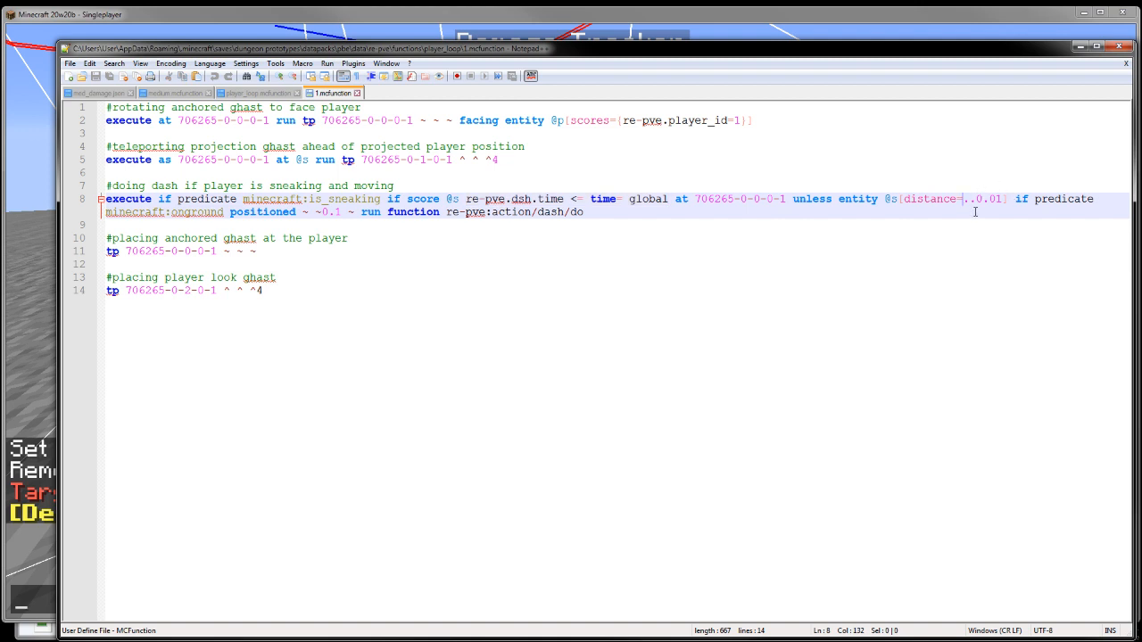
mouse_move(634, 174)
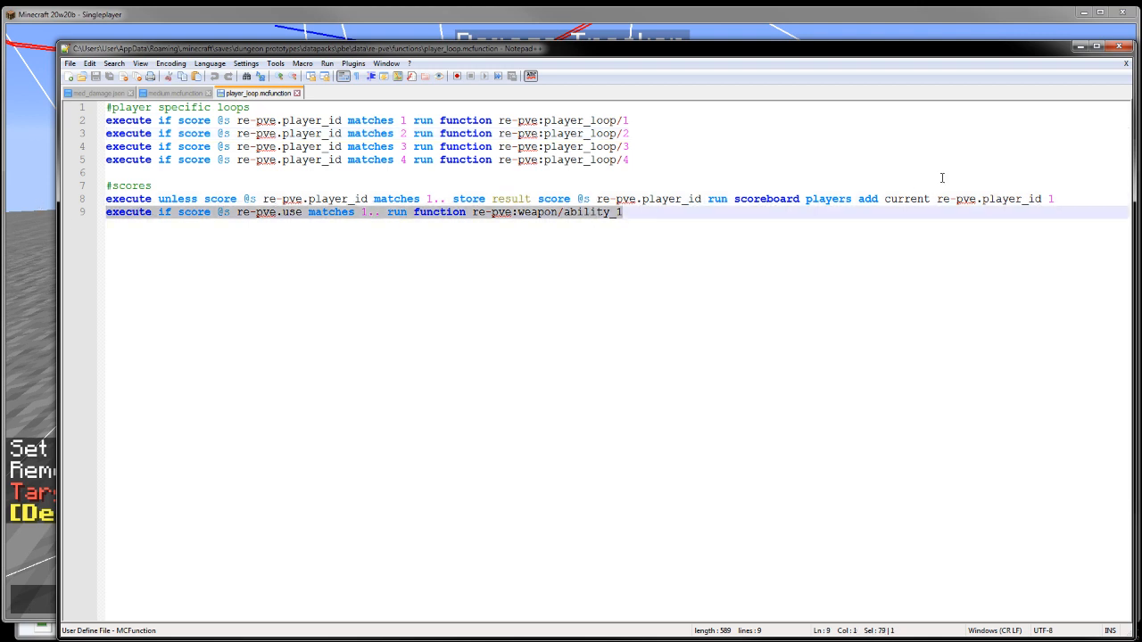
mouse_move(259, 93)
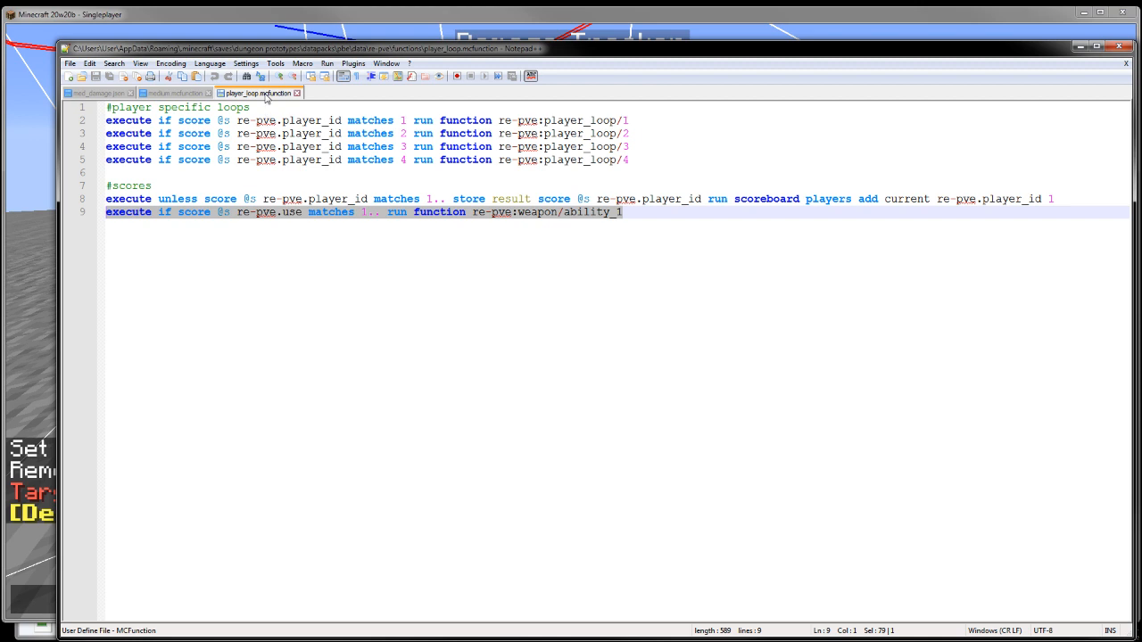
Close the player_loop tab and switch to med_damage.json.
left_click(174, 93)
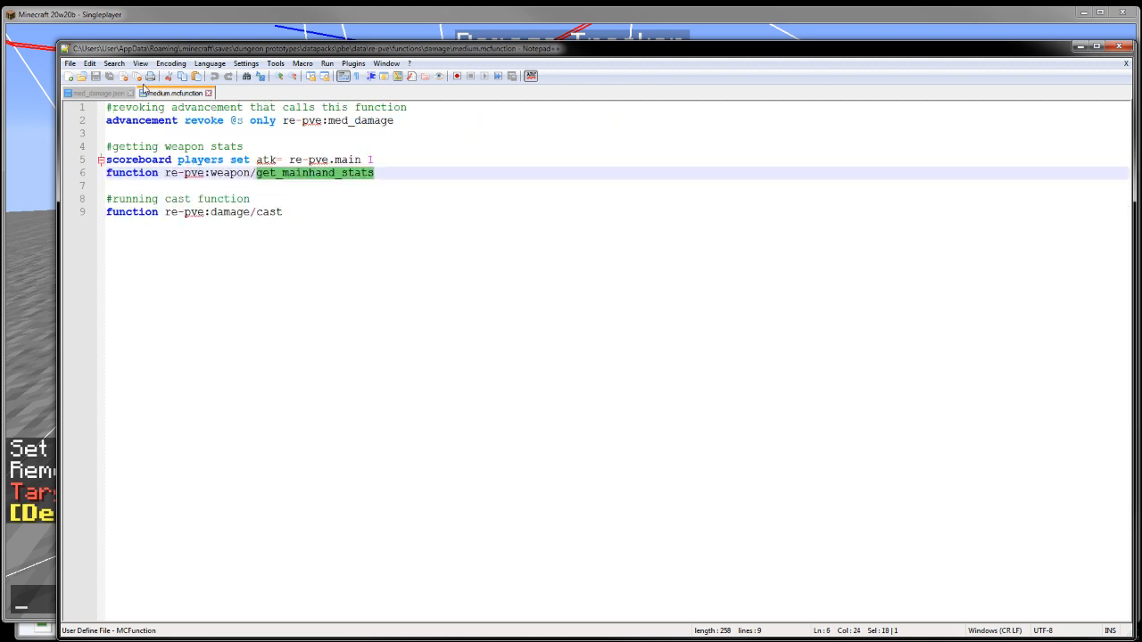
left_click(97, 93)
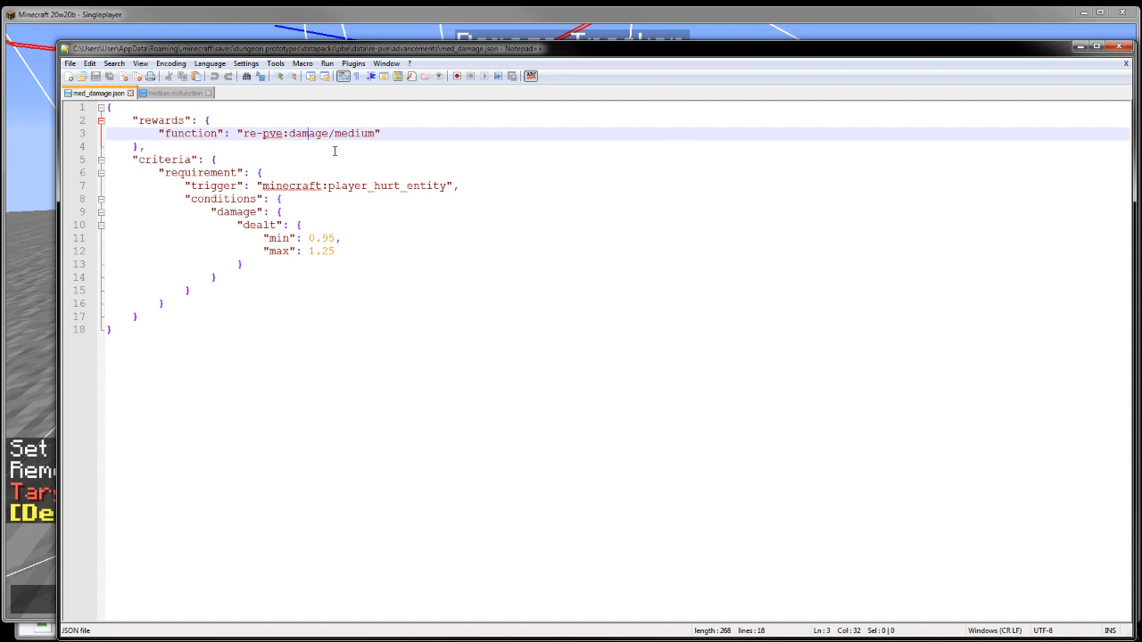
mouse_move(42, 114)
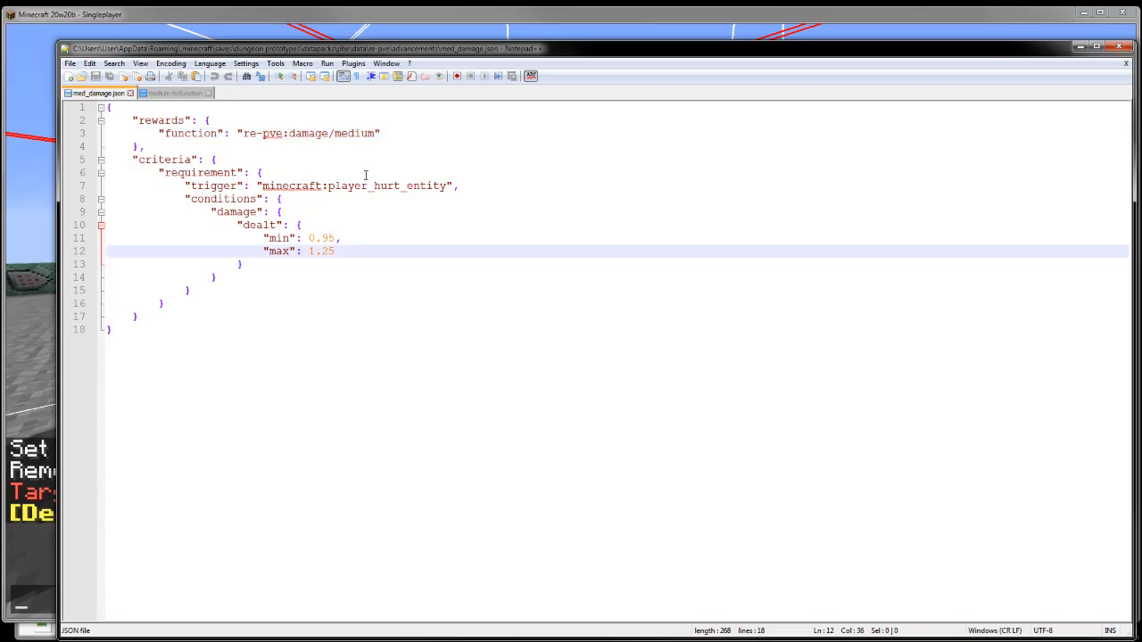
Review med_damage.json's max damage, then medium.mcfunction's weapon stats and atk score lines.
left_click(174, 92)
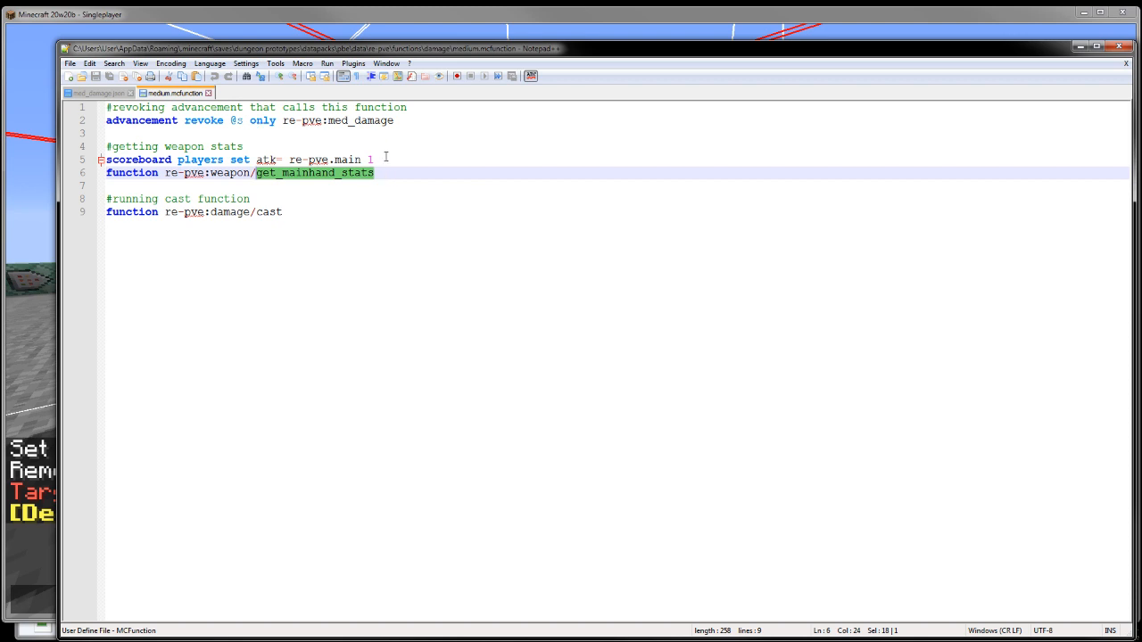
left_click(98, 93)
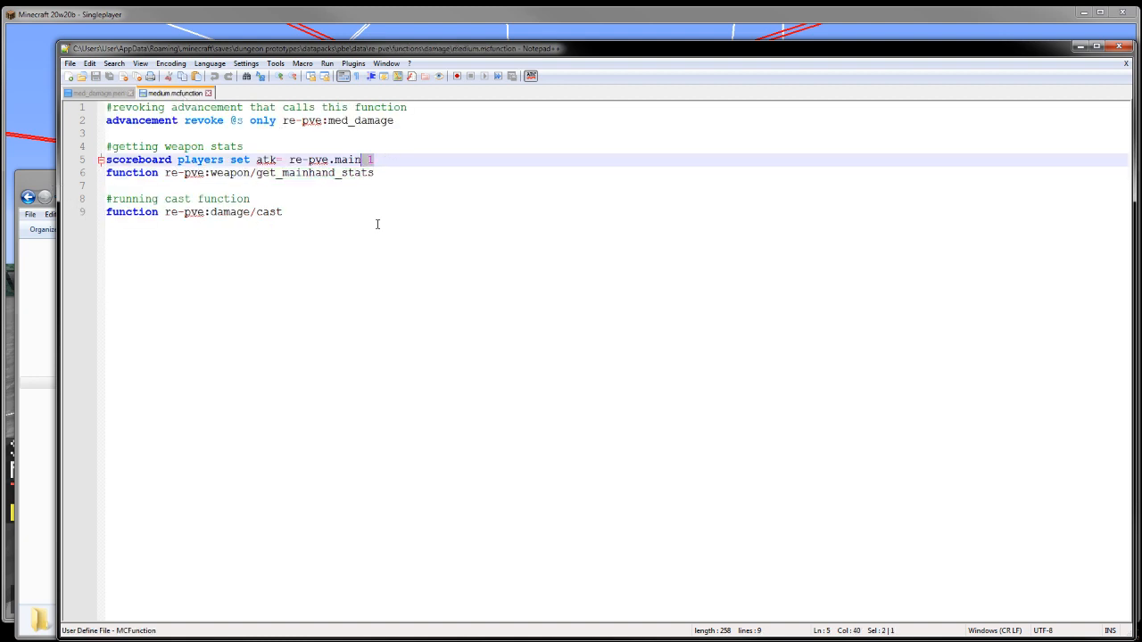
mouse_move(389, 235)
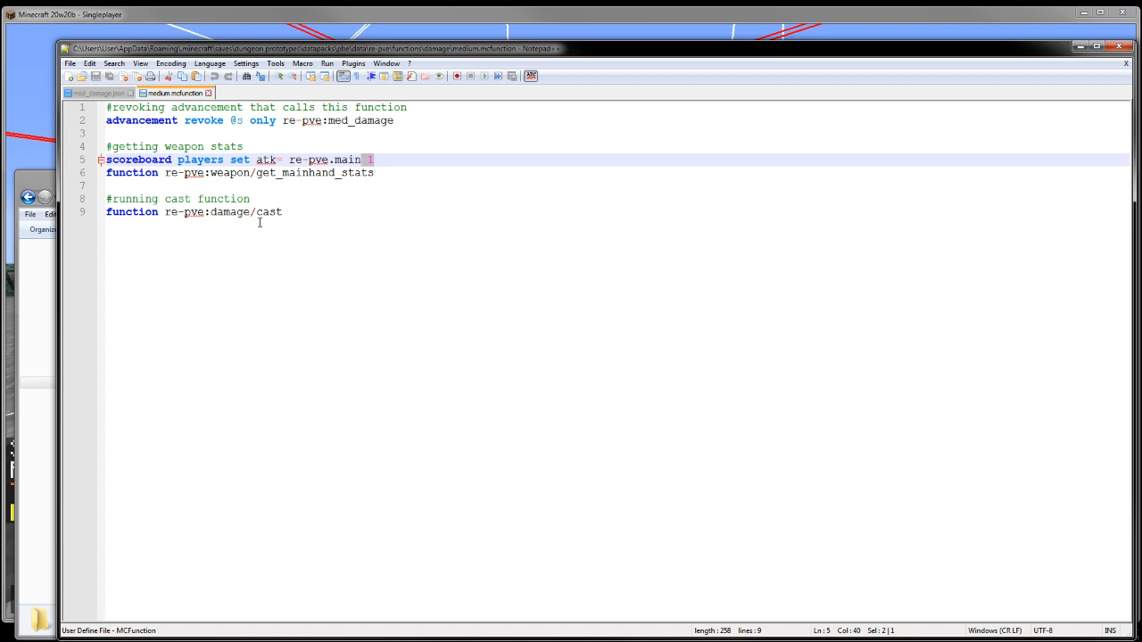
left_click(320, 172)
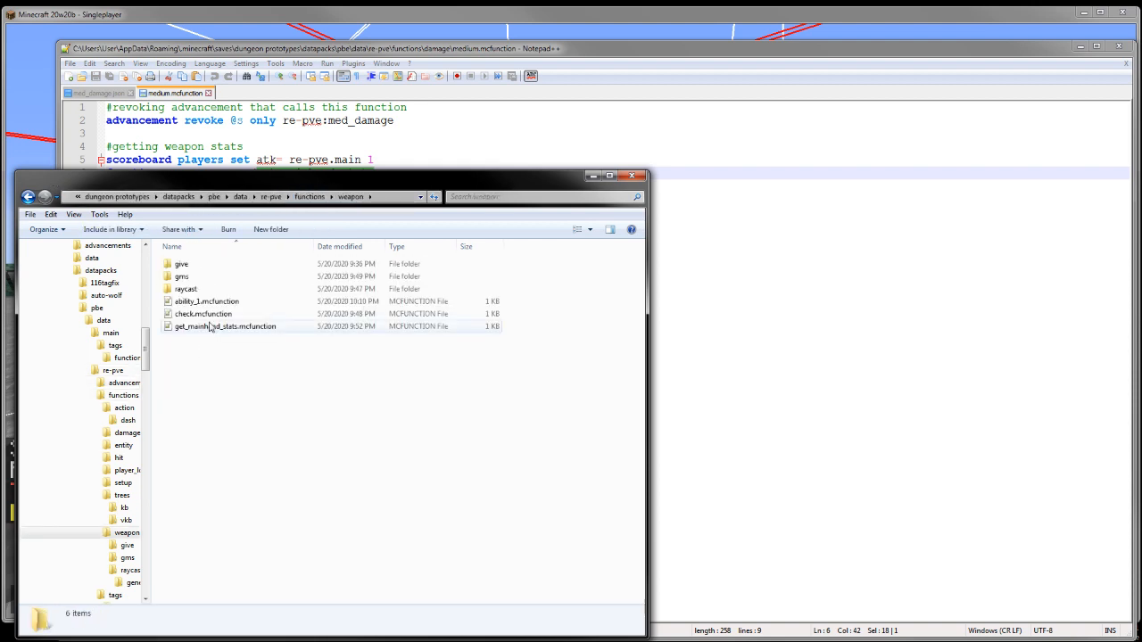
Open get_mainhand_stats.mcfunction, then gms/0.mcfunction from Explorer.
double_click(224, 325)
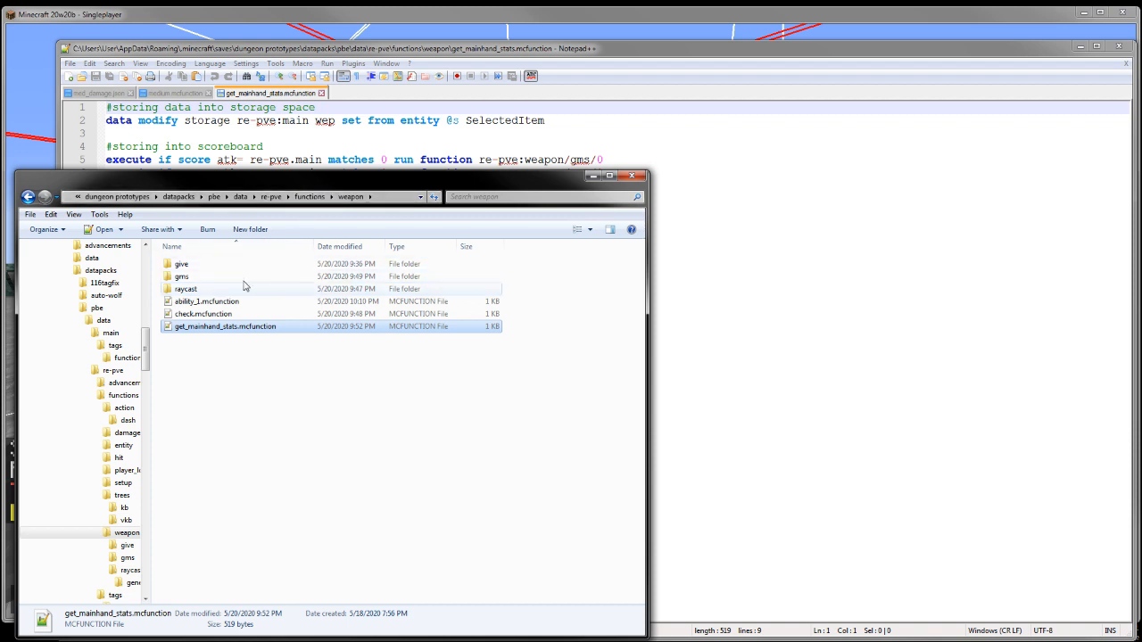
double_click(182, 276)
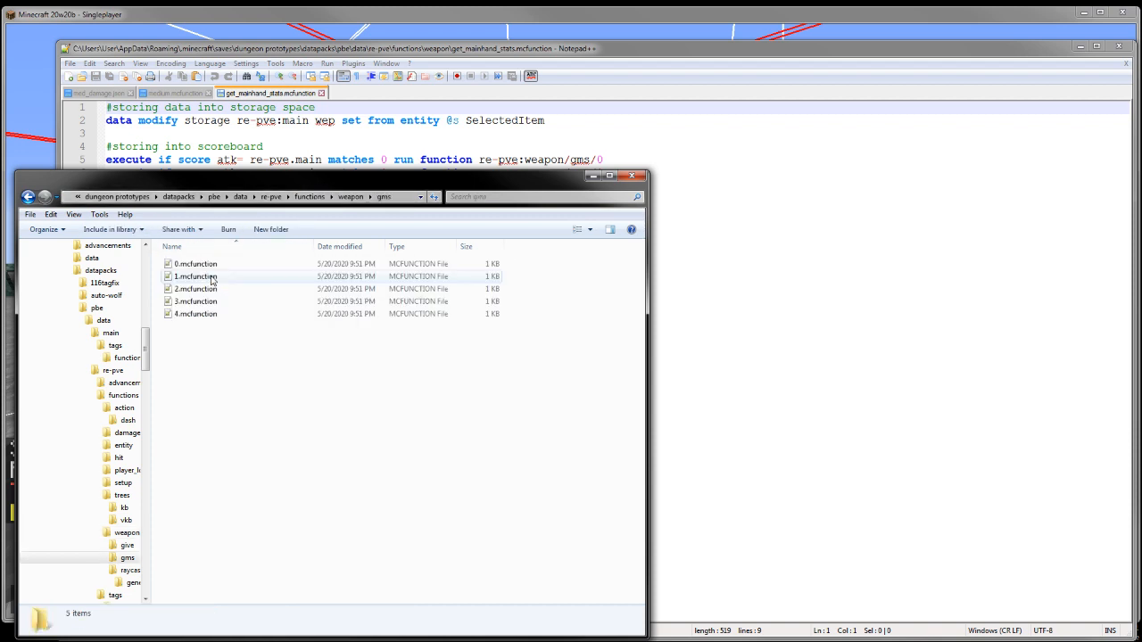
double_click(195, 263)
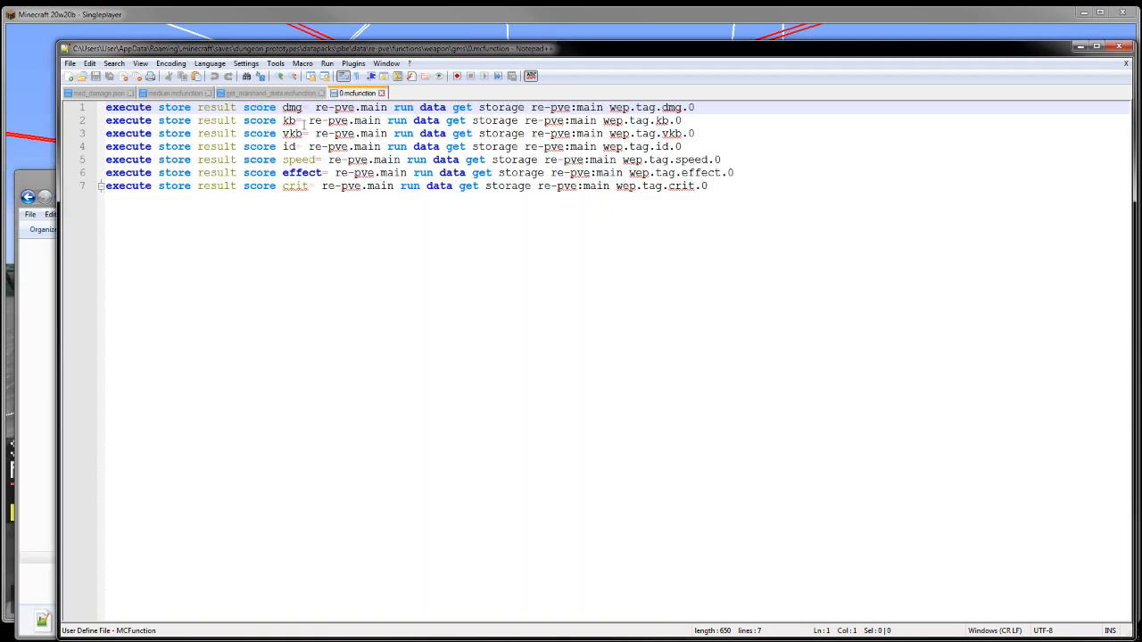
double_click(292, 133)
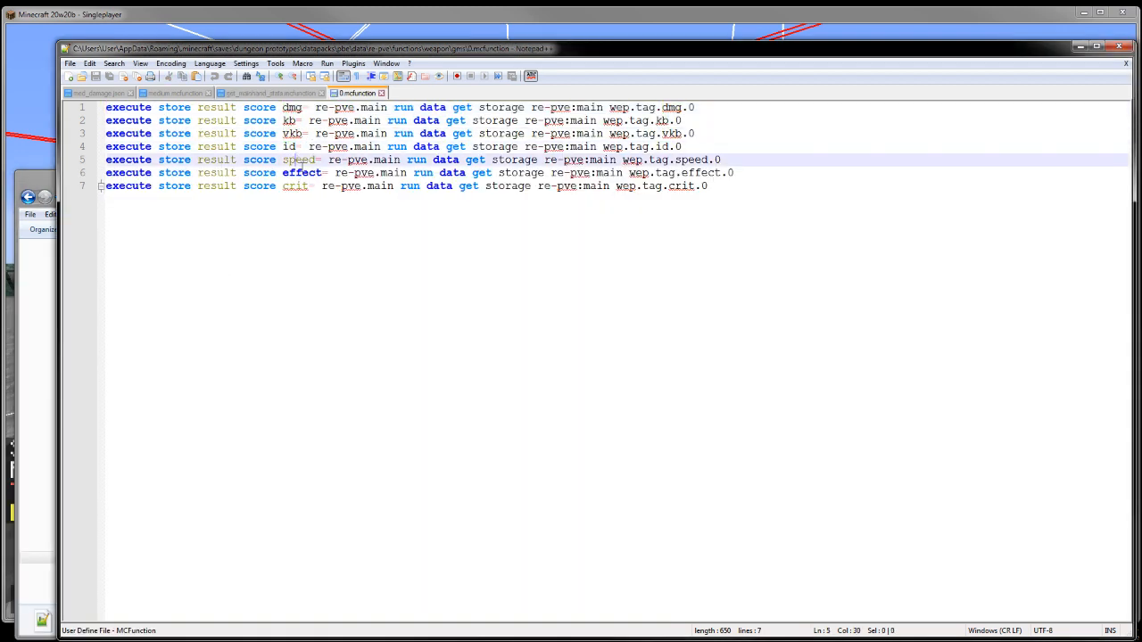
Highlight the crit, id and effect occurrences in gms 0.mcfunction.
double_click(294, 185)
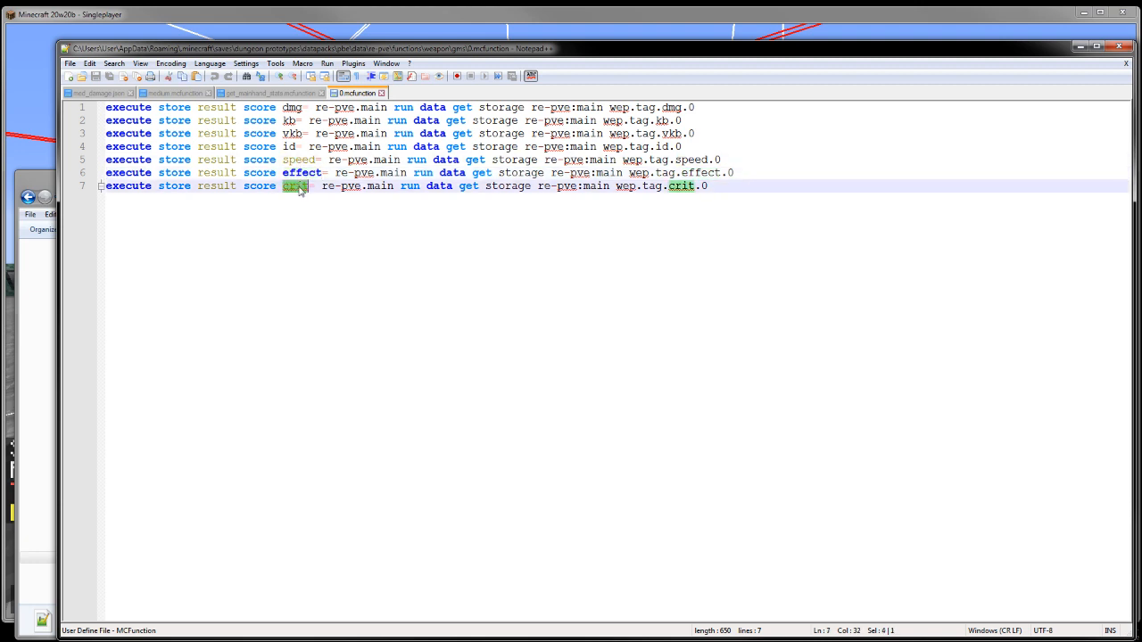
mouse_move(623, 222)
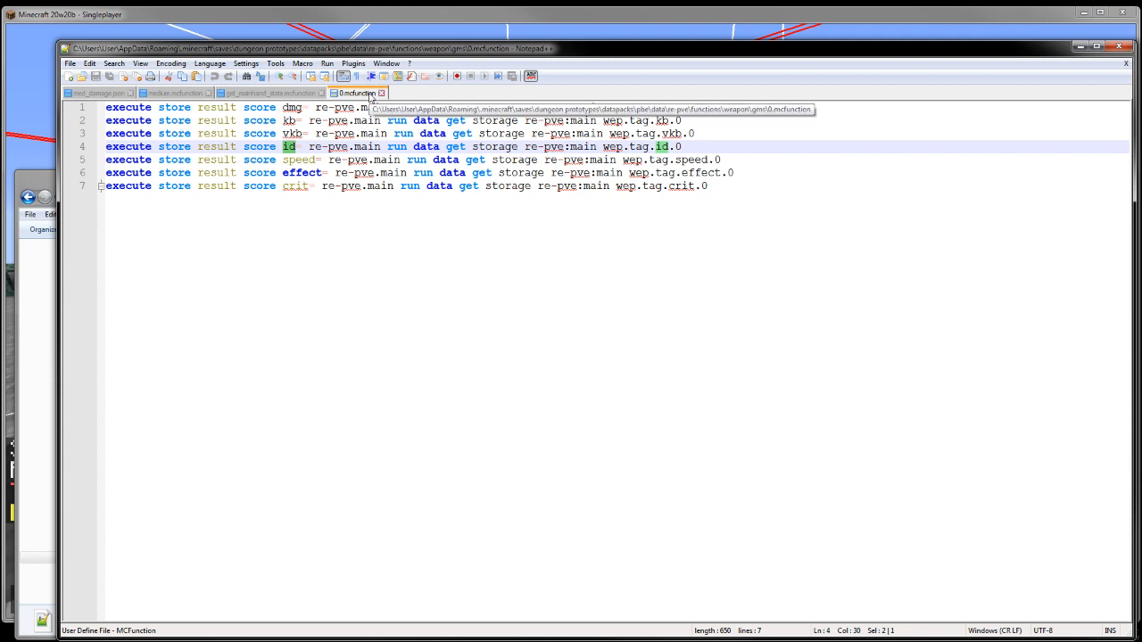
double_click(299, 159)
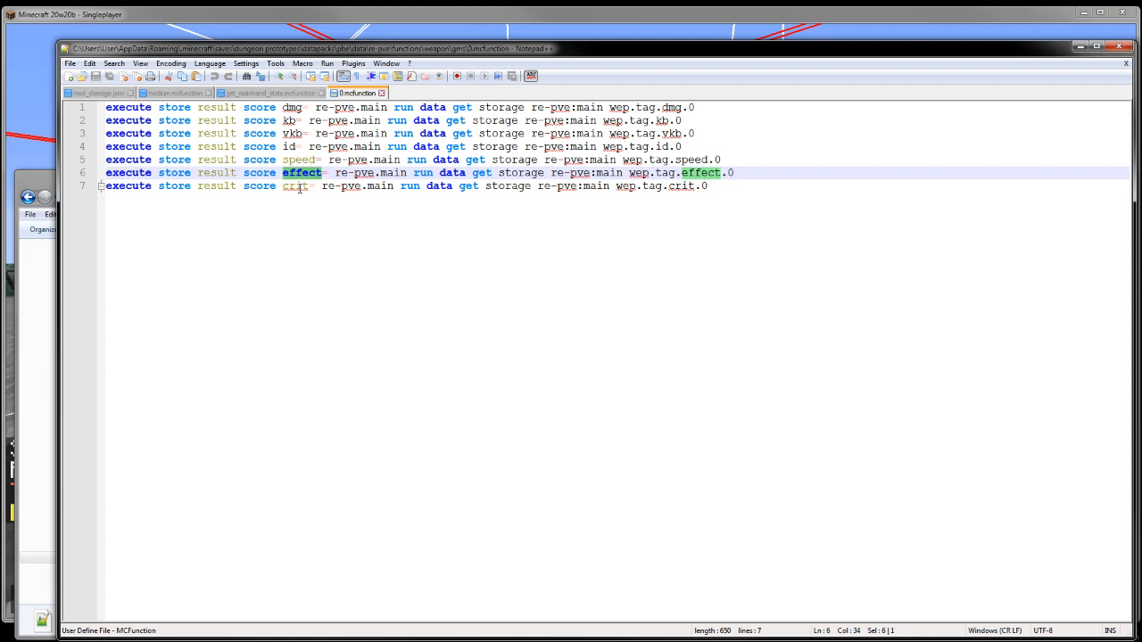
double_click(296, 185)
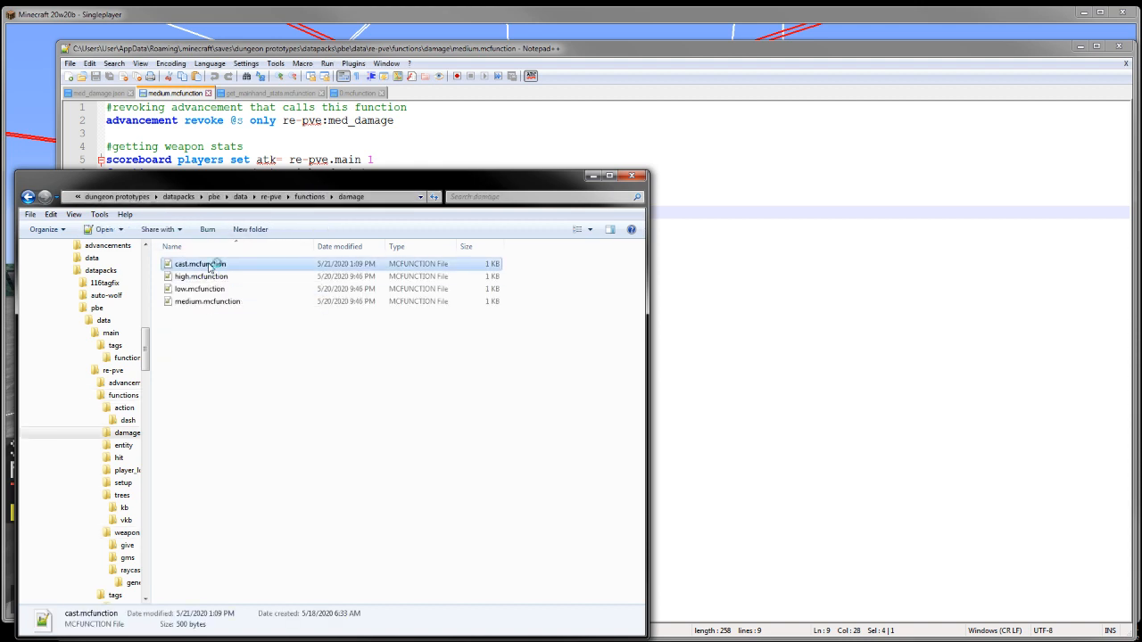
Open cast.mcfunction, then weapon/check.mcfunction from Explorer.
double_click(199, 263)
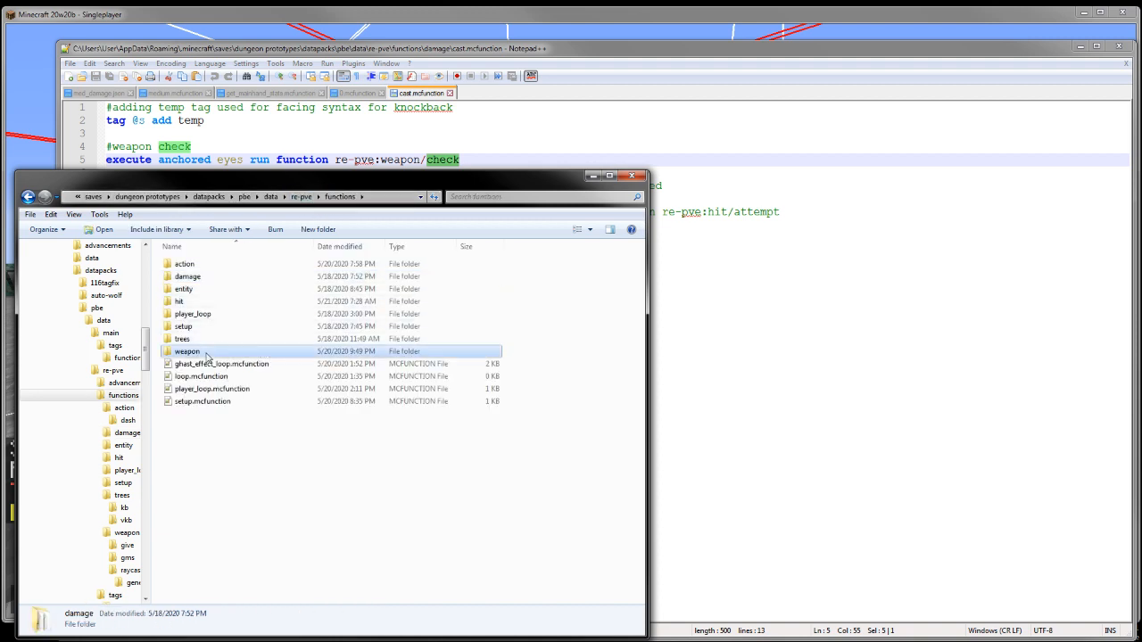
double_click(187, 351)
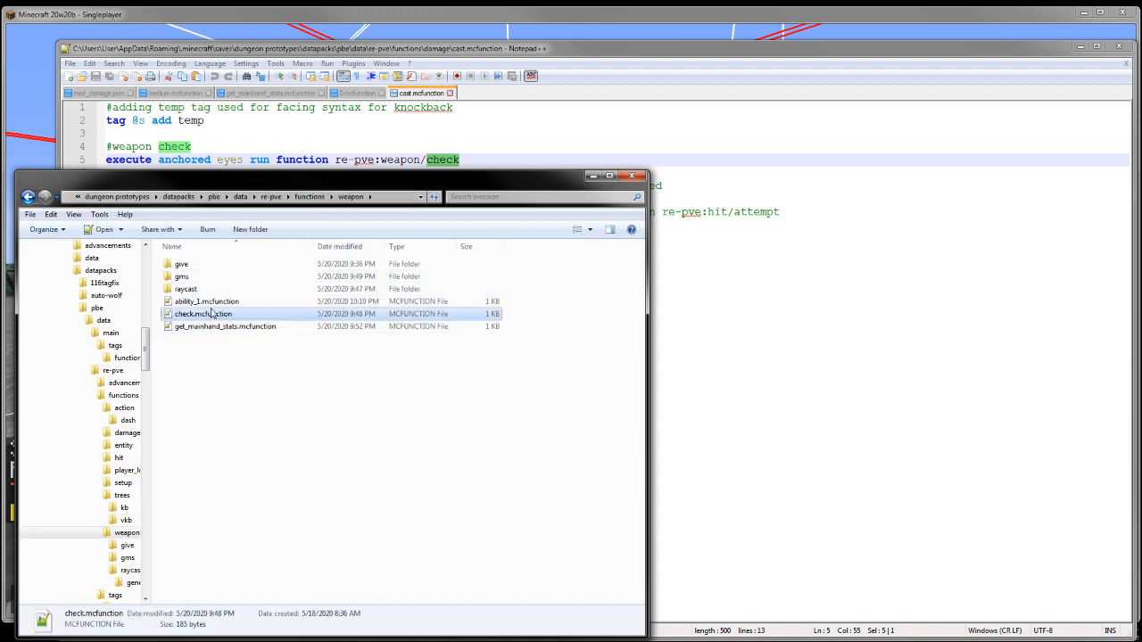
double_click(203, 313)
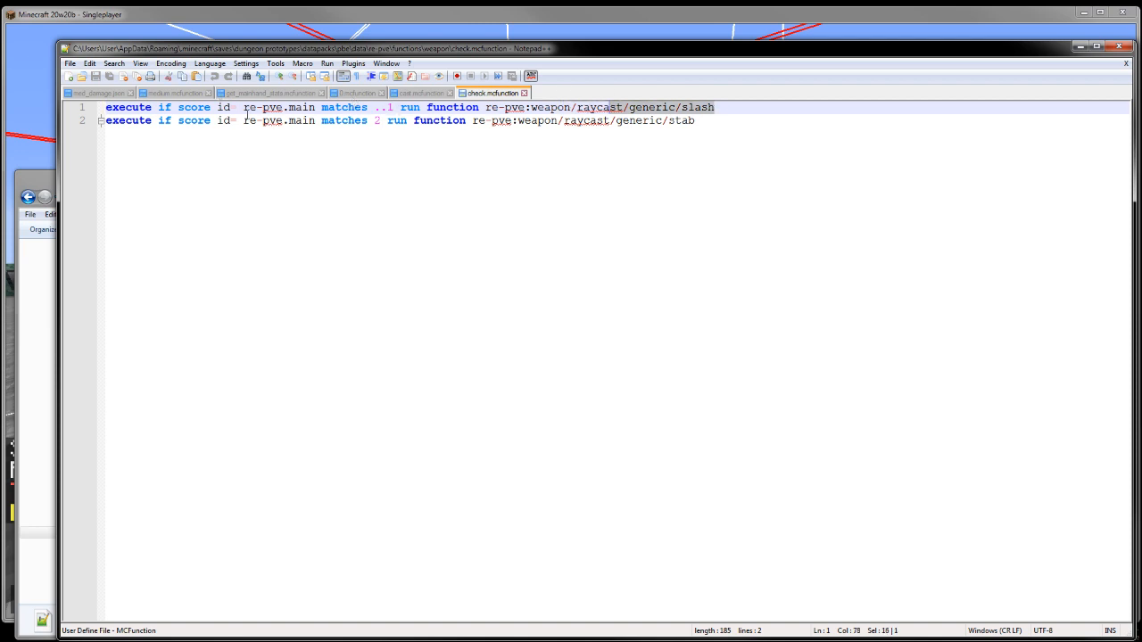
mouse_move(633, 132)
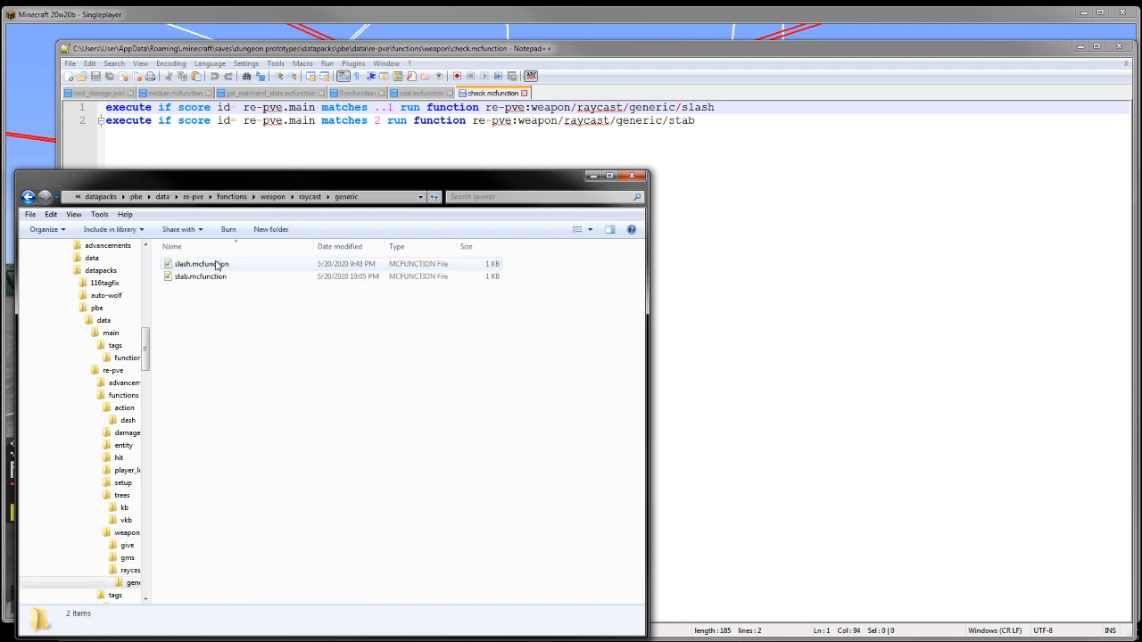
Open slash.mcfunction, close the stab tab, and return to cast.mcfunction.
double_click(201, 264)
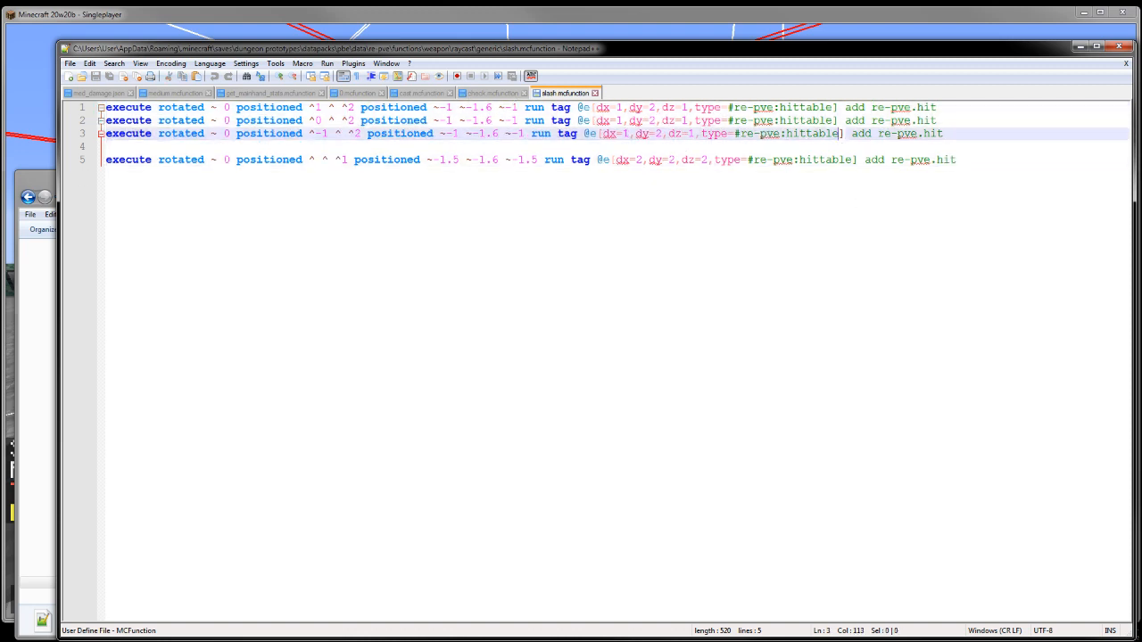
left_click(635, 92)
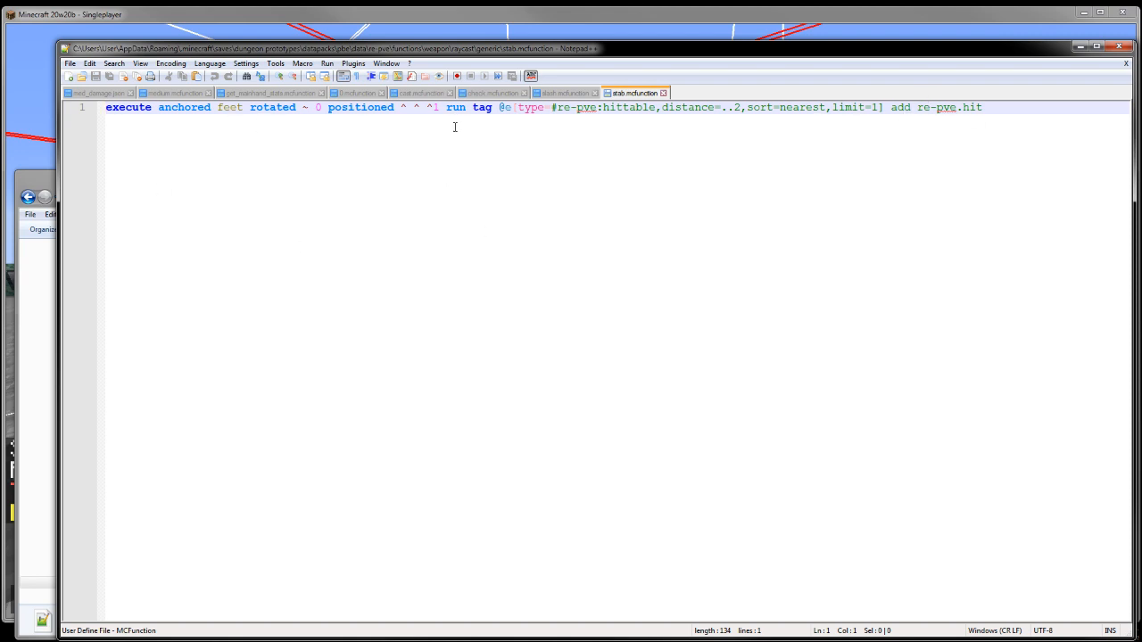
mouse_move(635, 93)
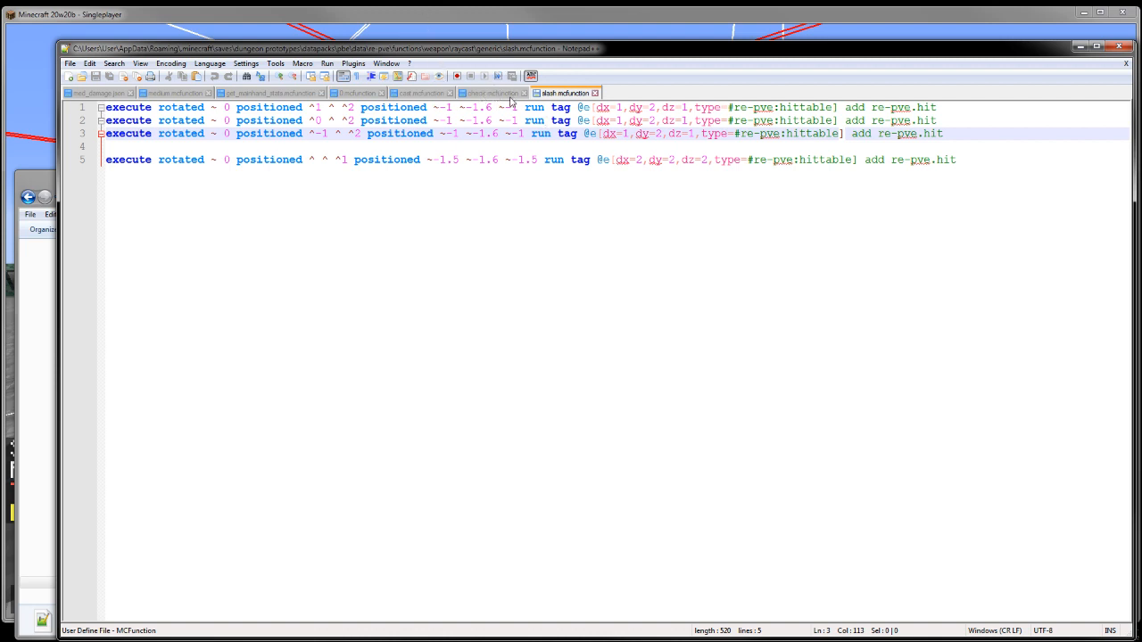
left_click(490, 93)
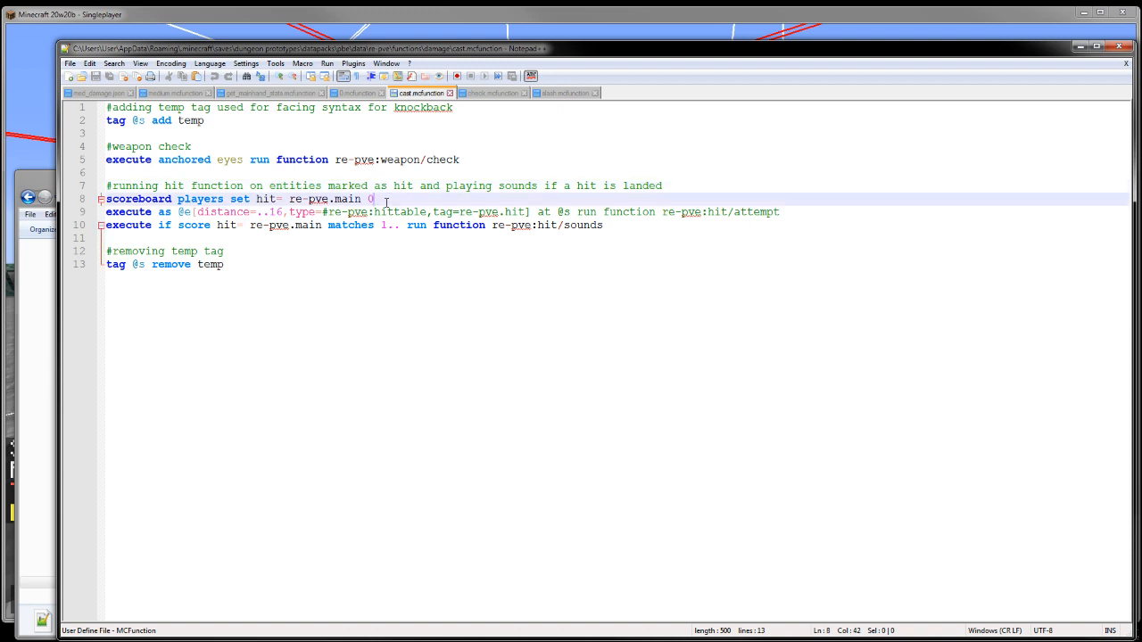
Highlight 'attempt' in cast.mcfunction, then open hit/attempt.mcfunction and hit/do.mcfunction.
double_click(756, 211)
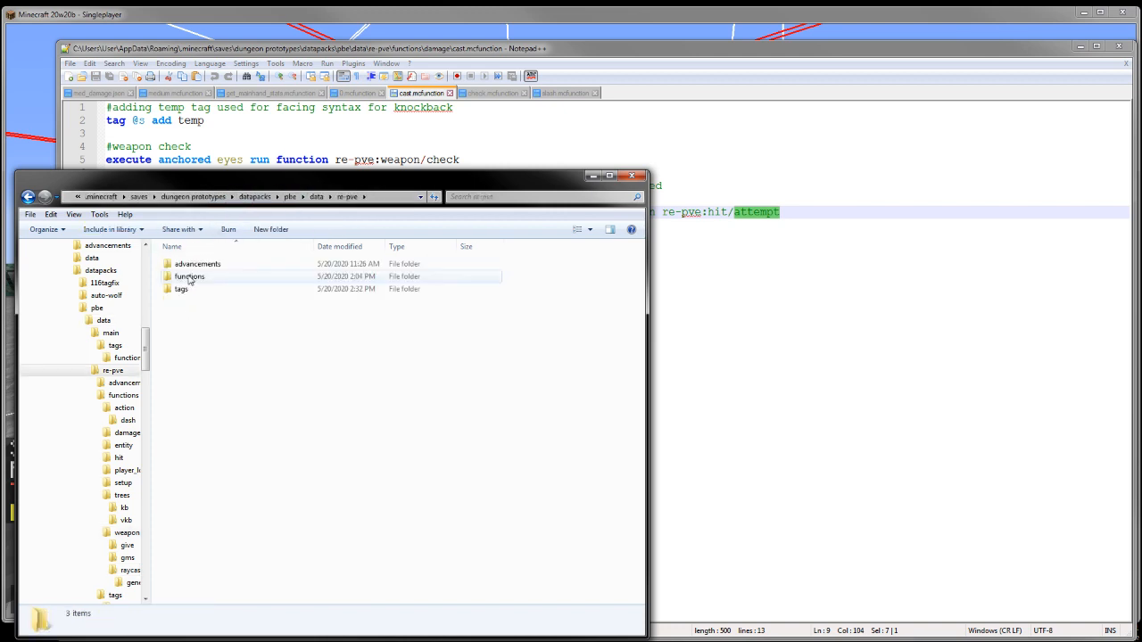
double_click(189, 276)
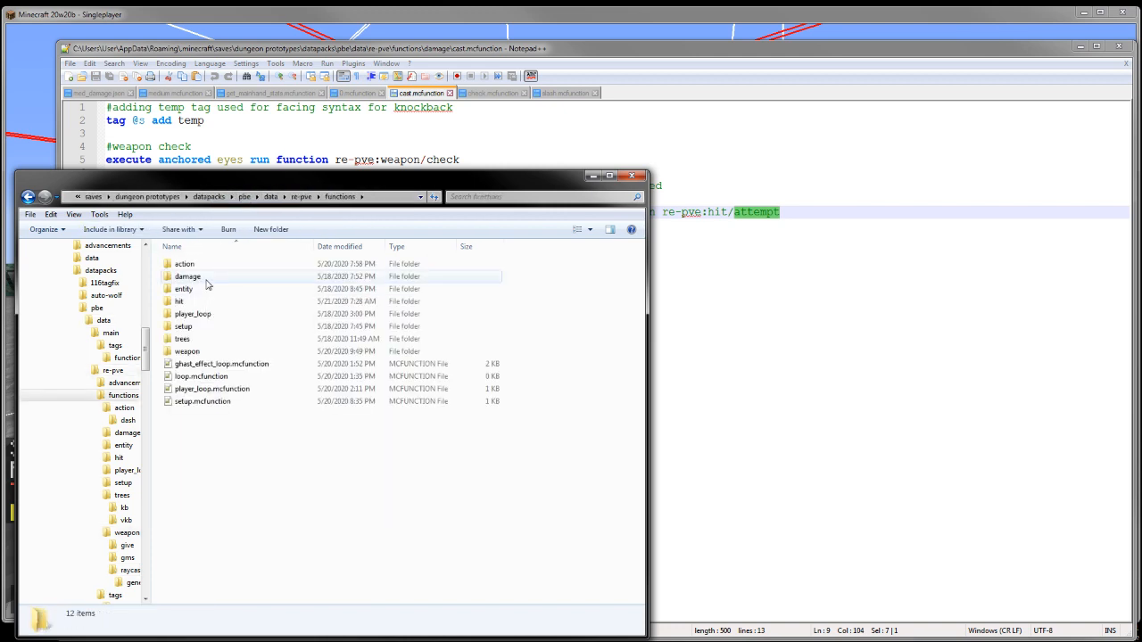
double_click(179, 301)
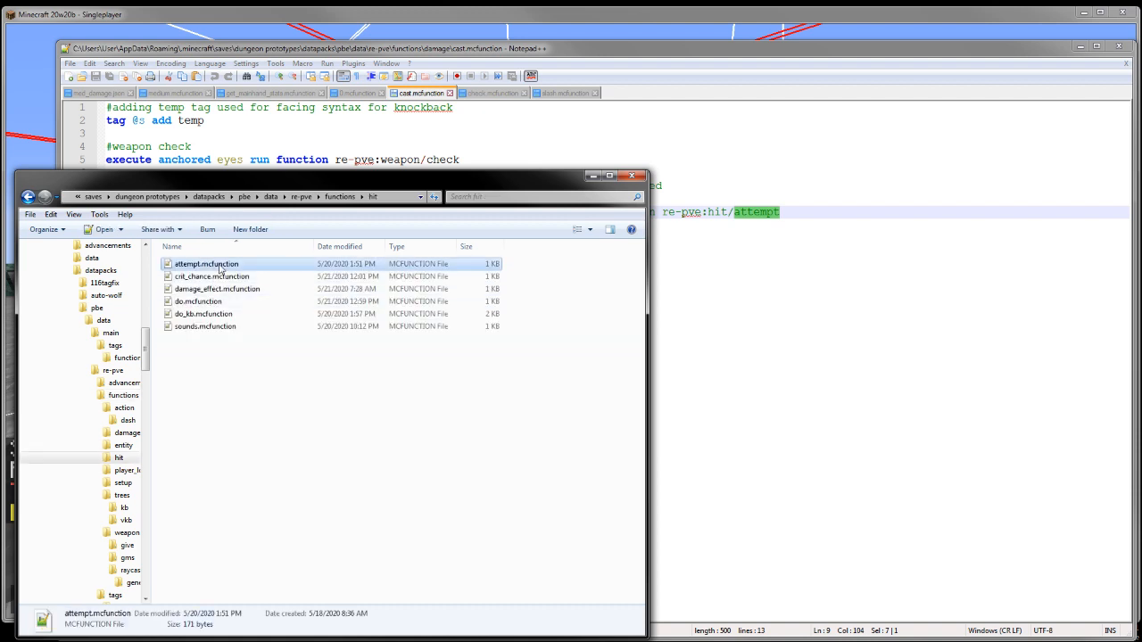
double_click(206, 263)
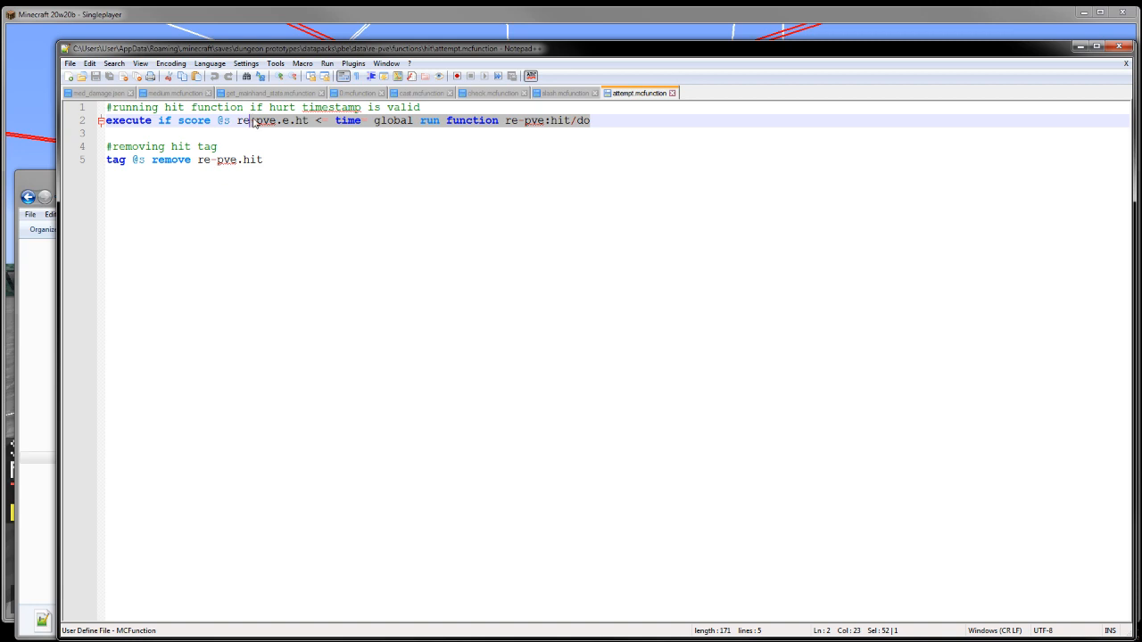
mouse_move(288, 127)
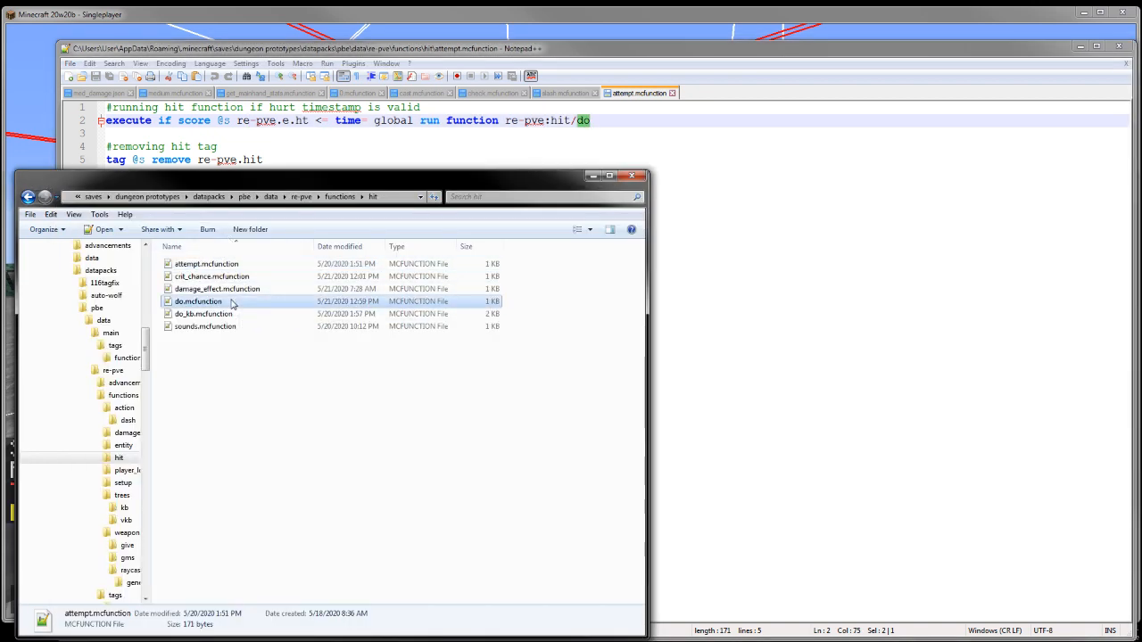
double_click(197, 301)
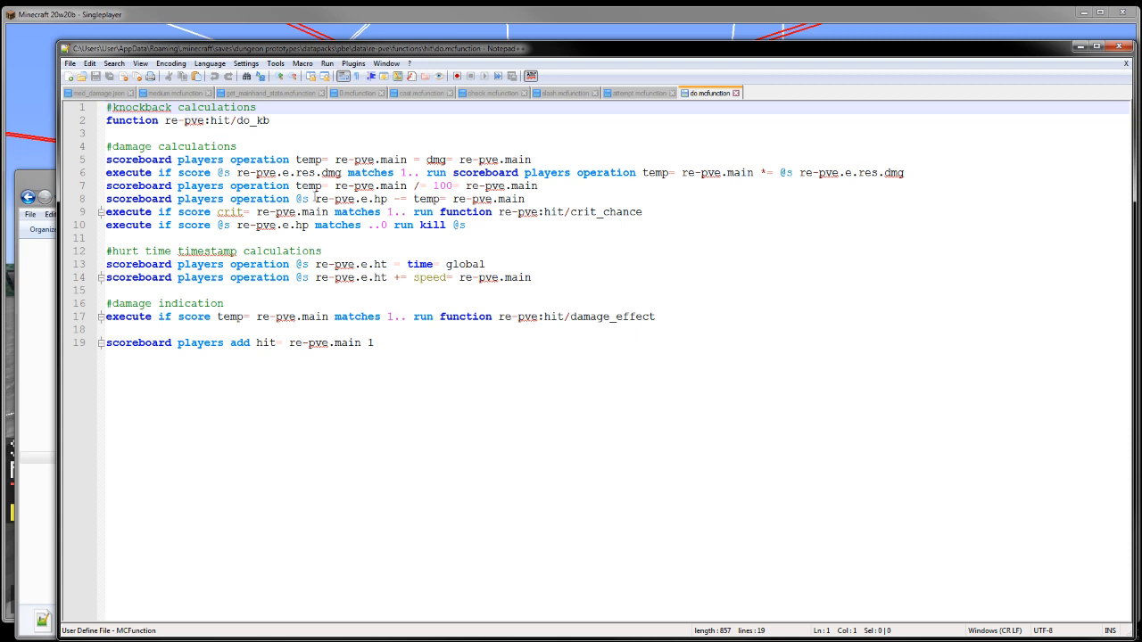
Highlight the hurt-time timestamp lines 13–14 in do.mcfunction, then return to cast.mcfunction.
left_click_drag(106, 264, 531, 278)
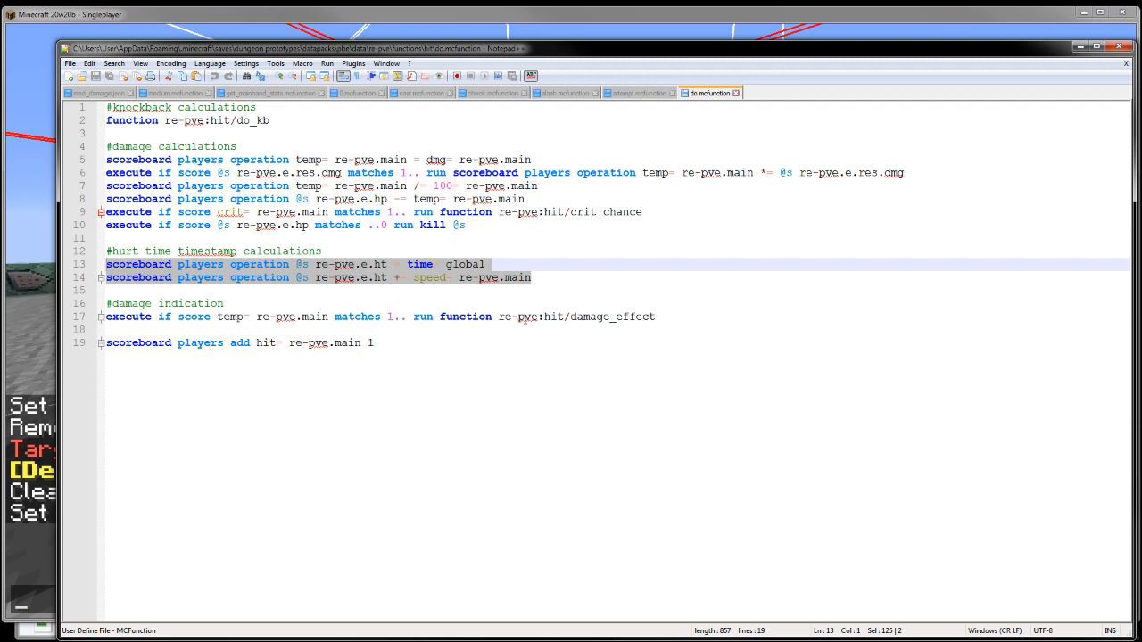
left_click(639, 93)
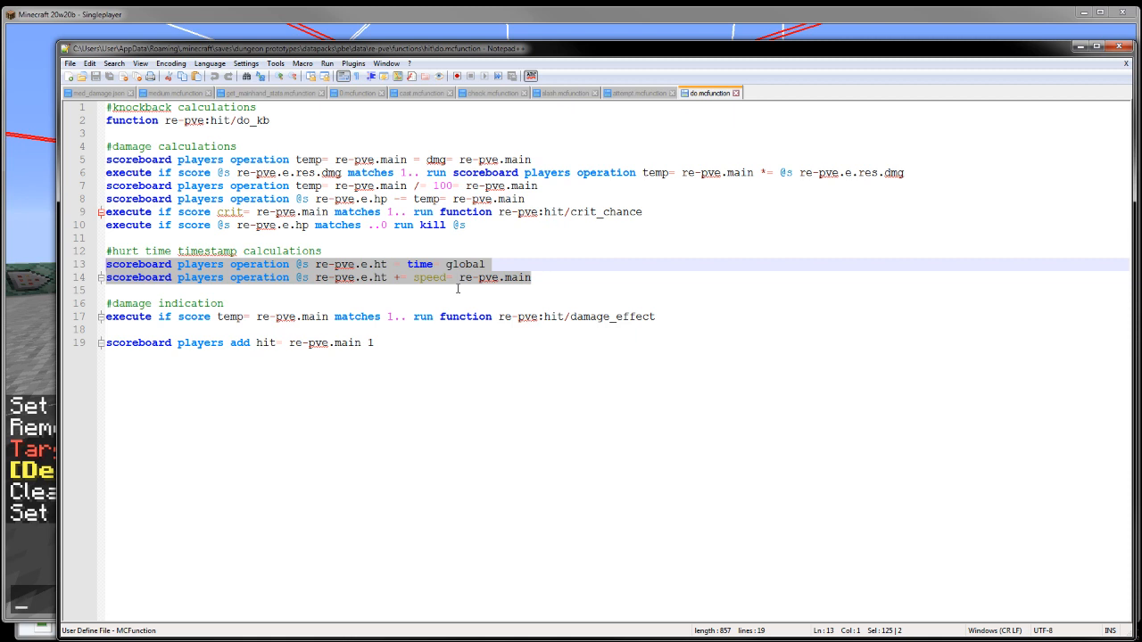
mouse_move(437, 145)
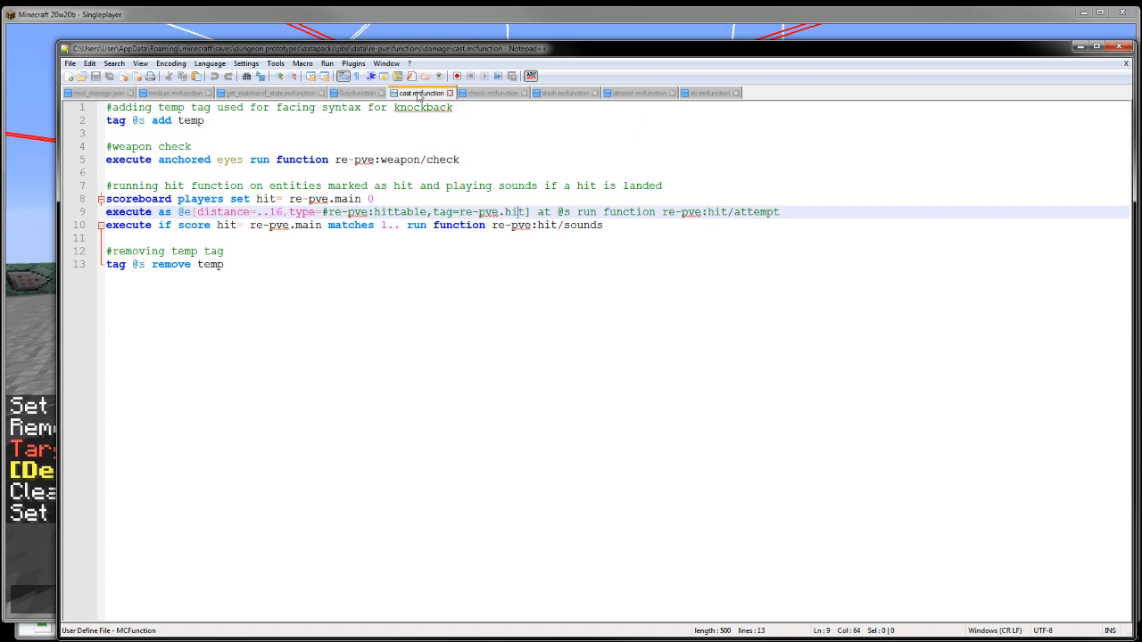
Switch to the hit do.mcfunction tab and bring up the hit functions folder in Explorer.
left_click(565, 92)
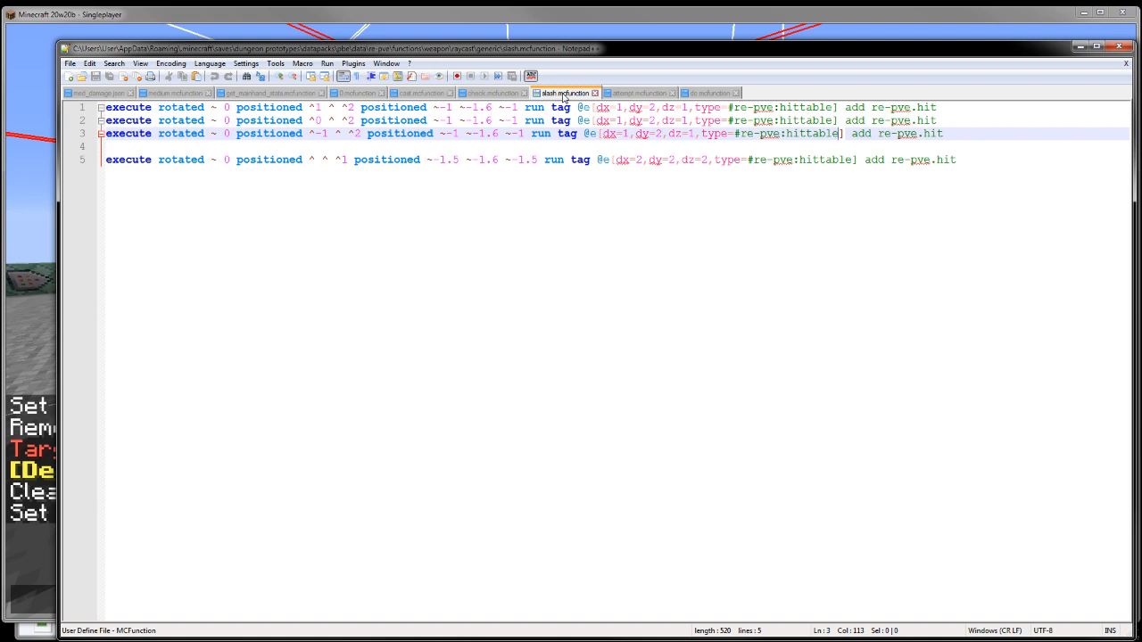
mouse_move(714, 74)
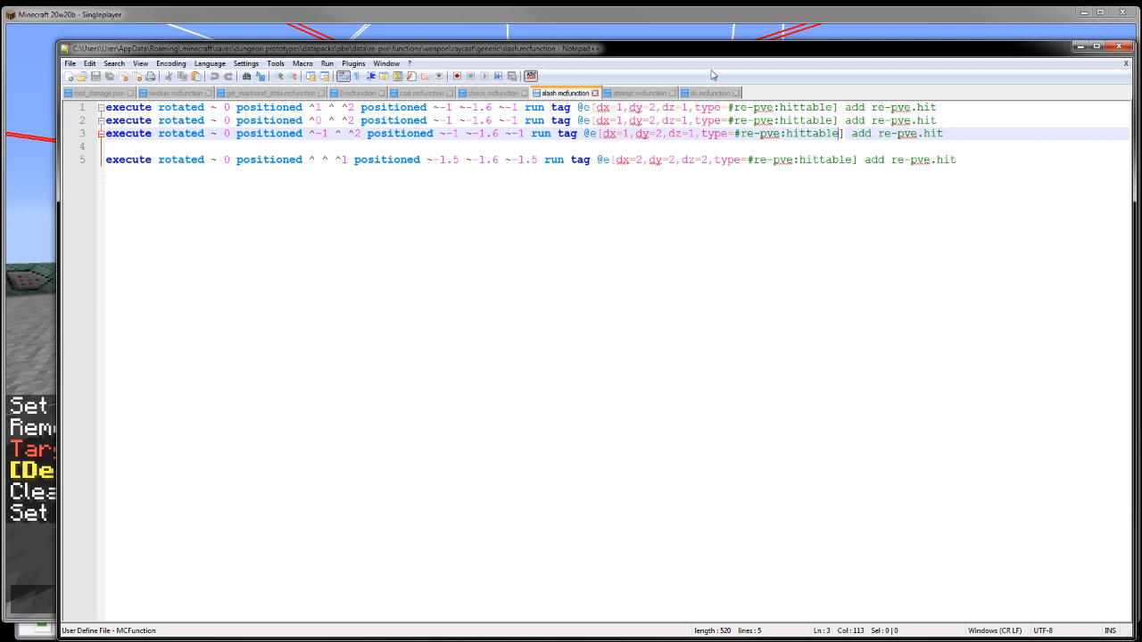
left_click(710, 93)
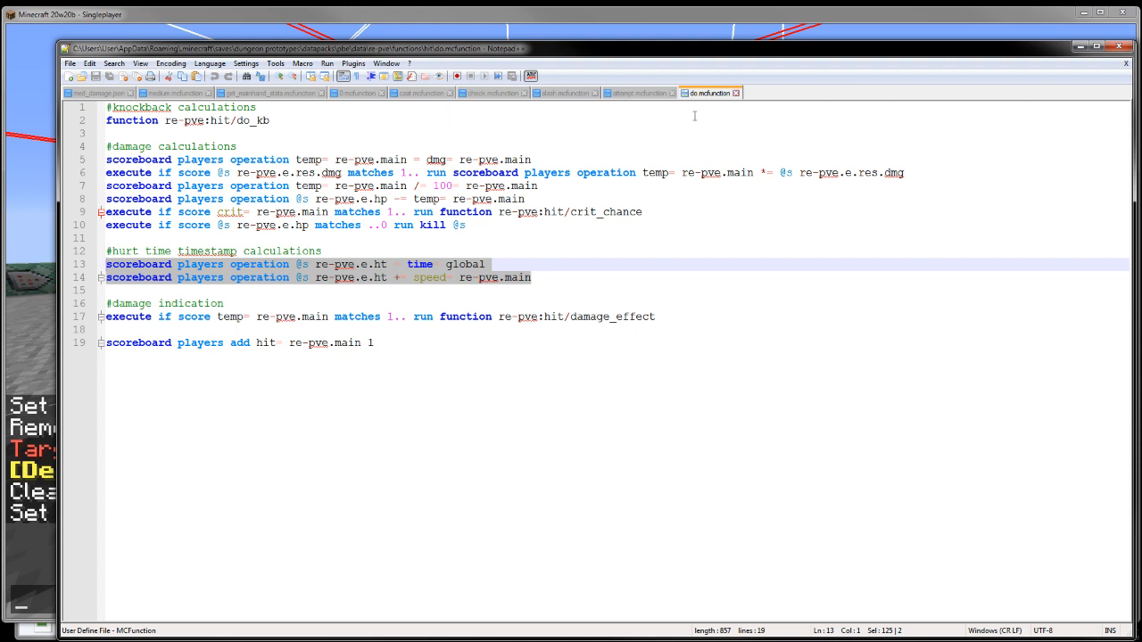
left_click(272, 120)
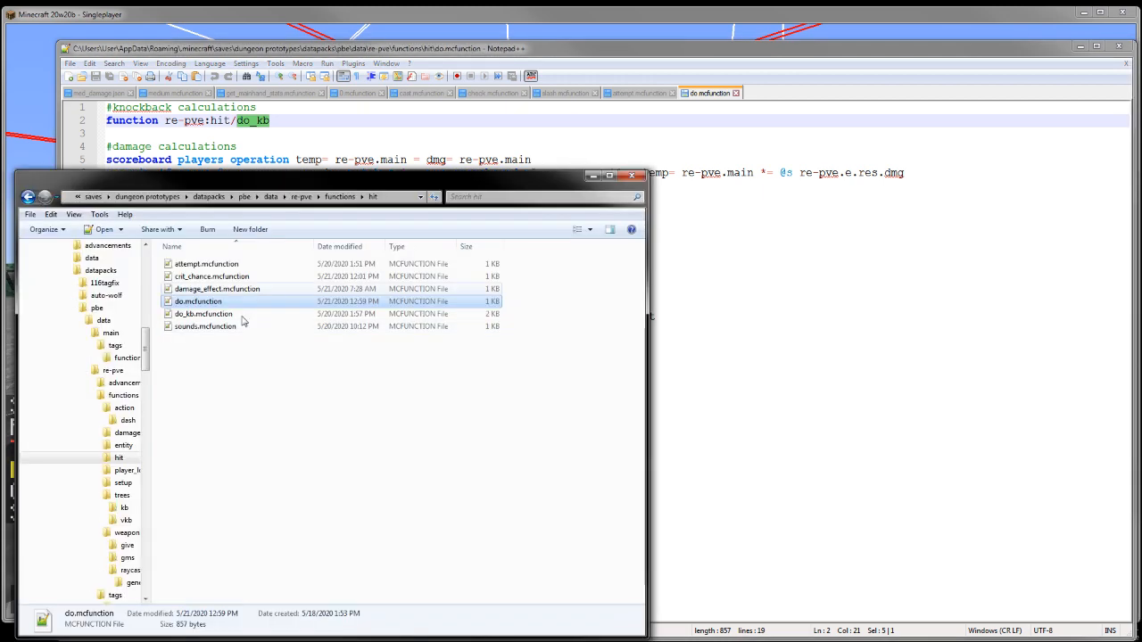
Open do_kb.mcfunction from Explorer's hit folder in Notepad++.
double_click(204, 313)
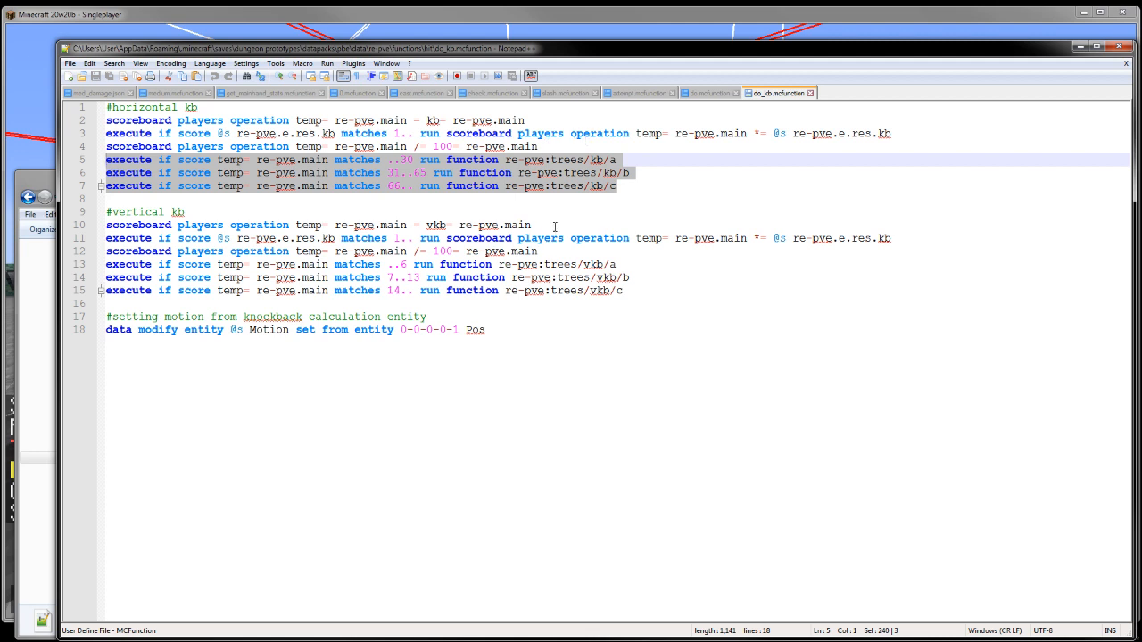
Clear the selection in do_kb.mcfunction and close its tab.
left_click(531, 225)
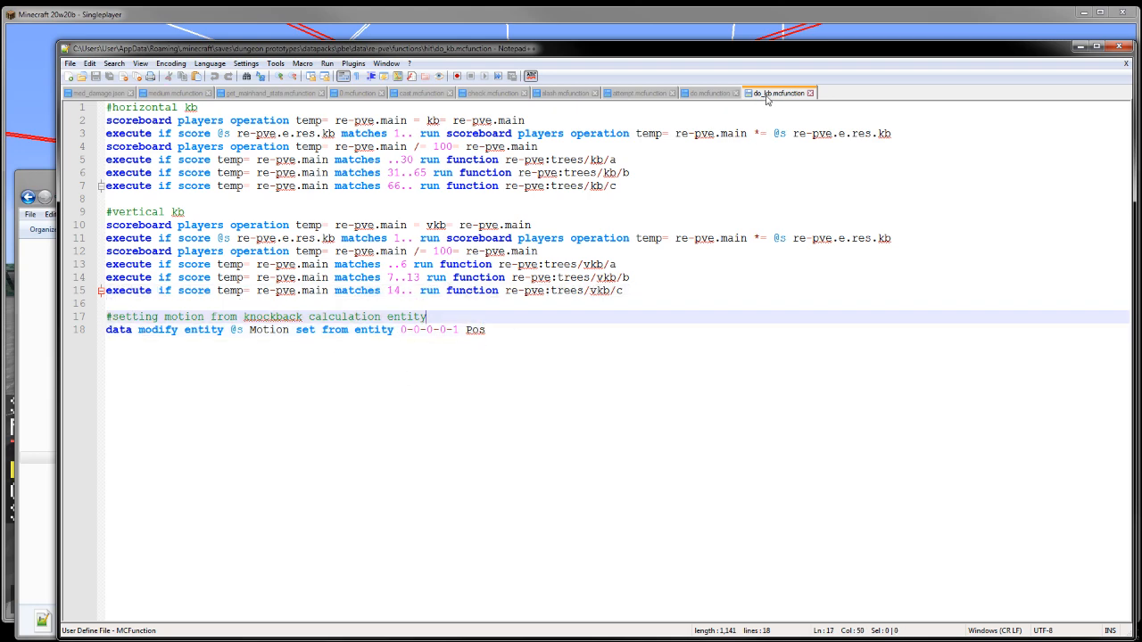
left_click(710, 93)
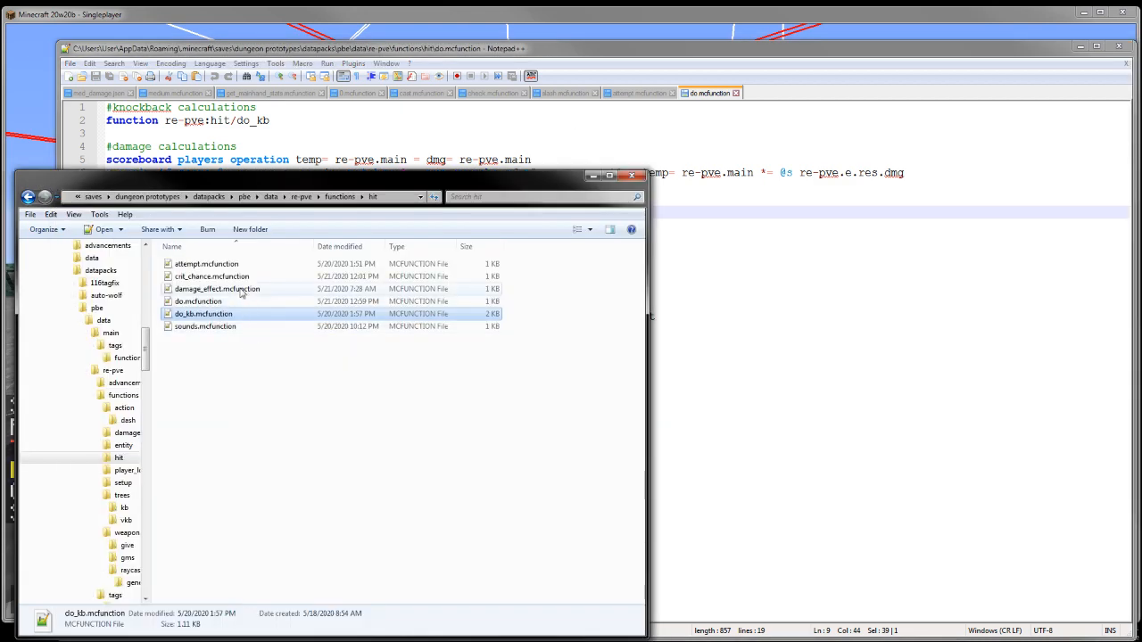
Open crit_chance.mcfunction from Explorer's hit folder in Notepad++.
double_click(211, 276)
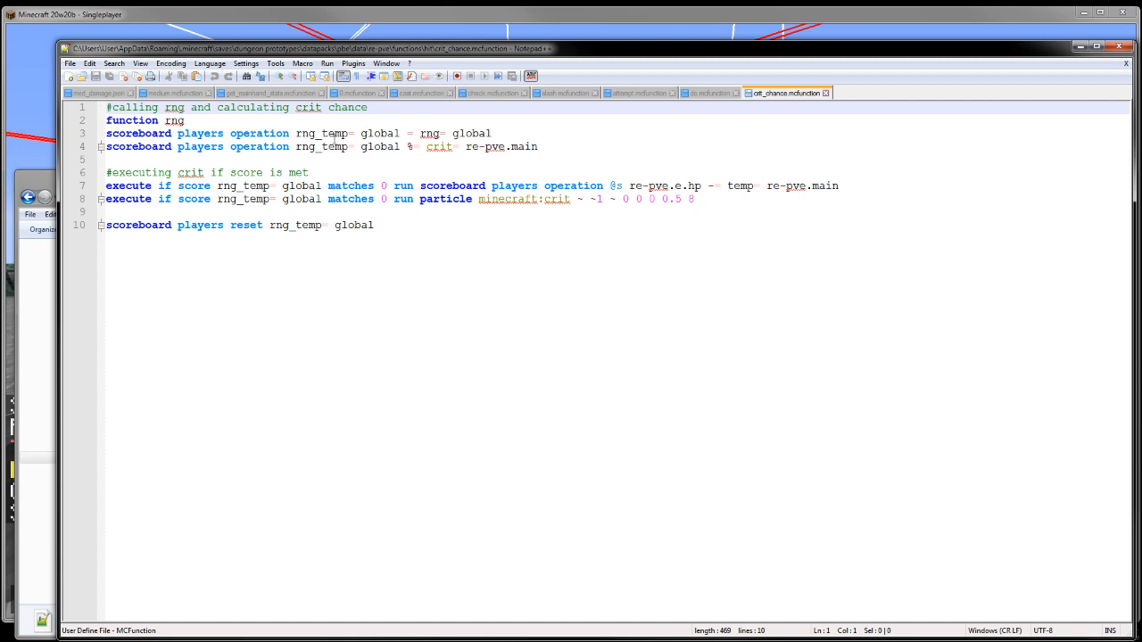
Highlight every use of the rng score in crit_chance, then clear the highlighting.
double_click(321, 133)
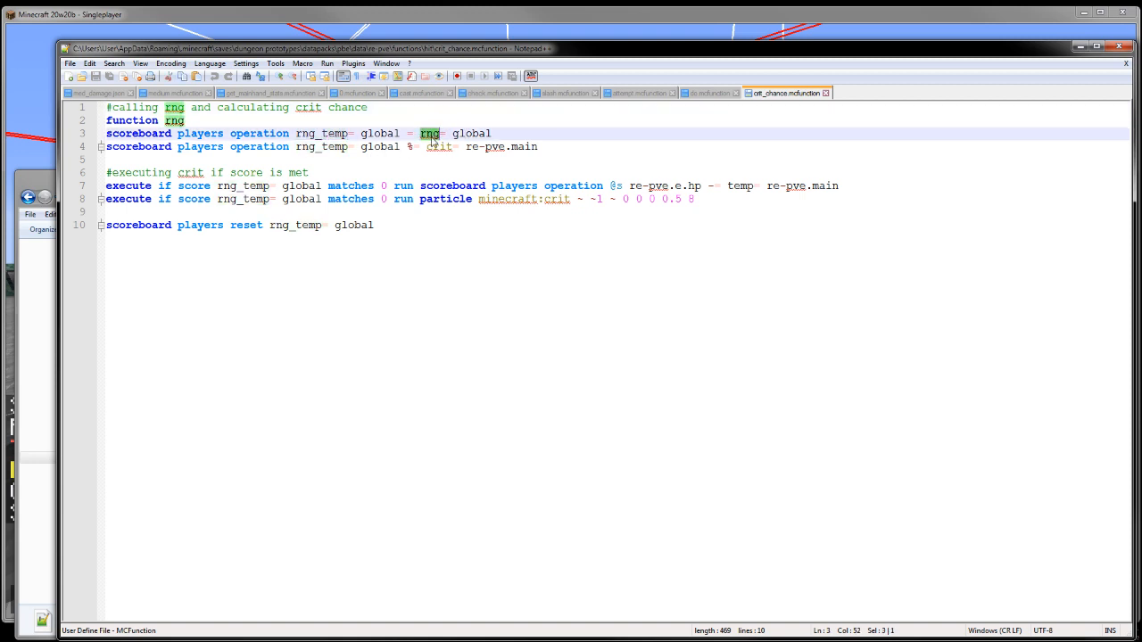
left_click(437, 147)
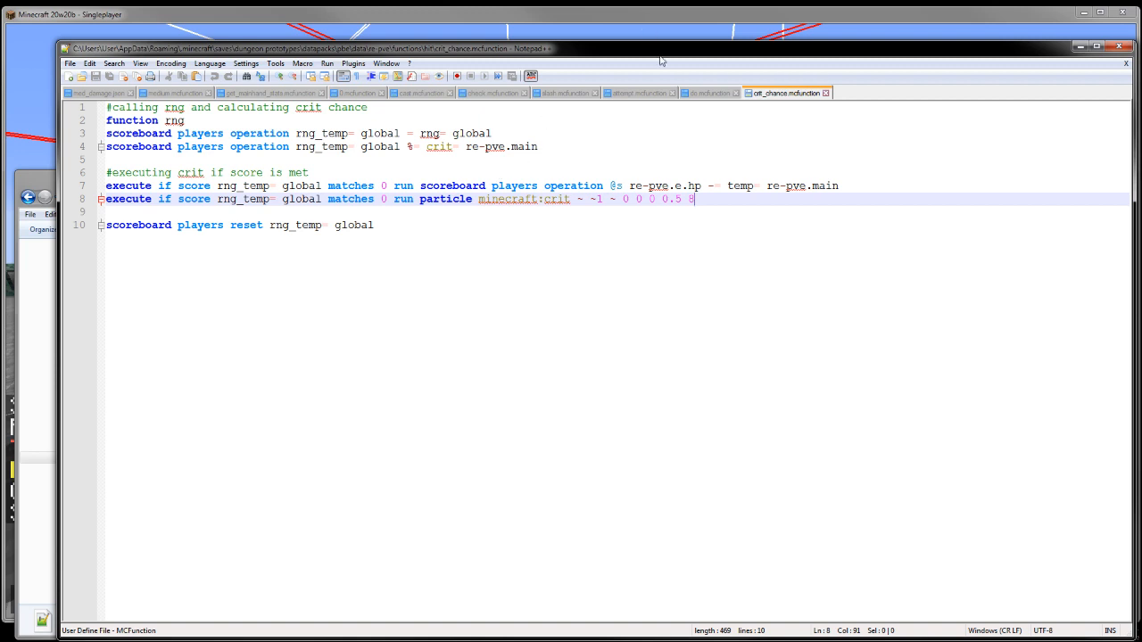
mouse_move(683, 52)
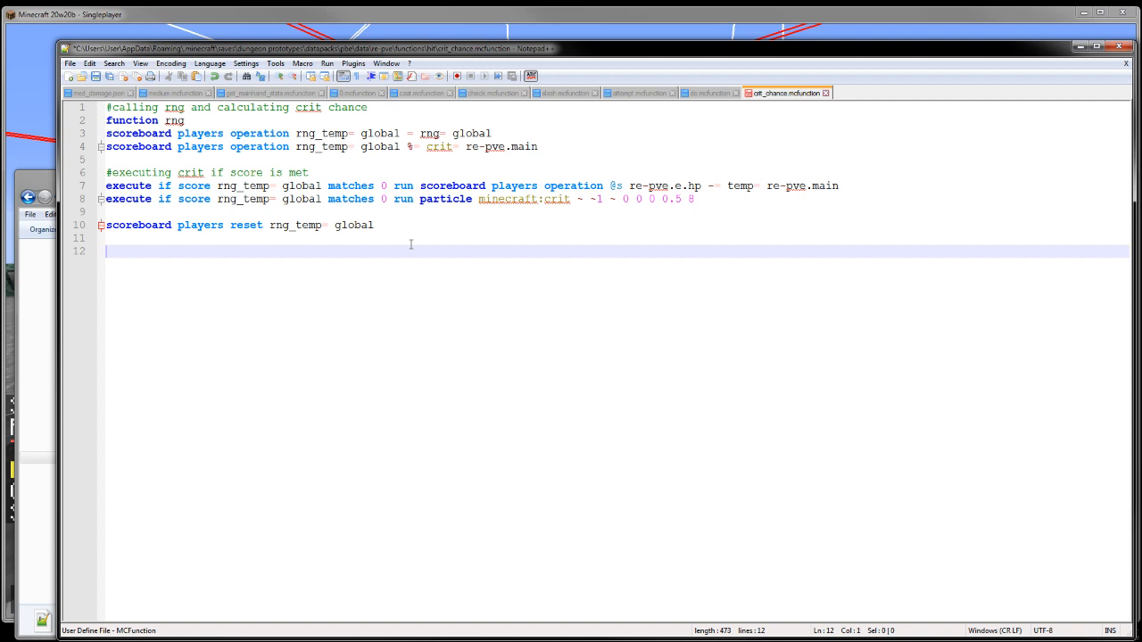
Jot example values 1/2, 100, 50, 2, 3 below the crit reset command.
type("1/2")
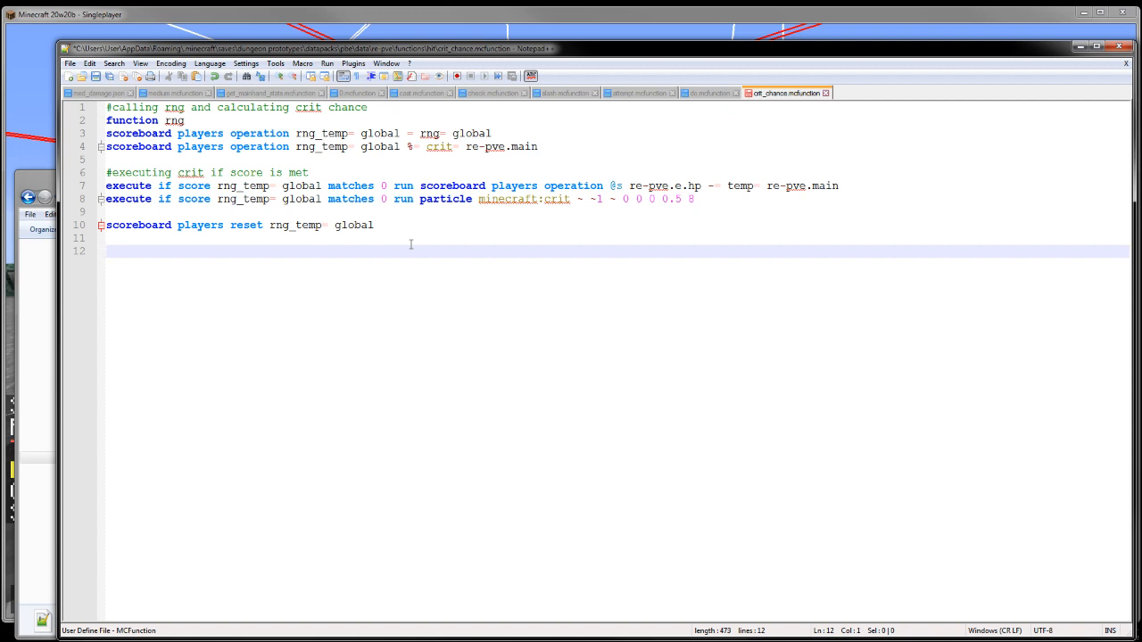
type("100,")
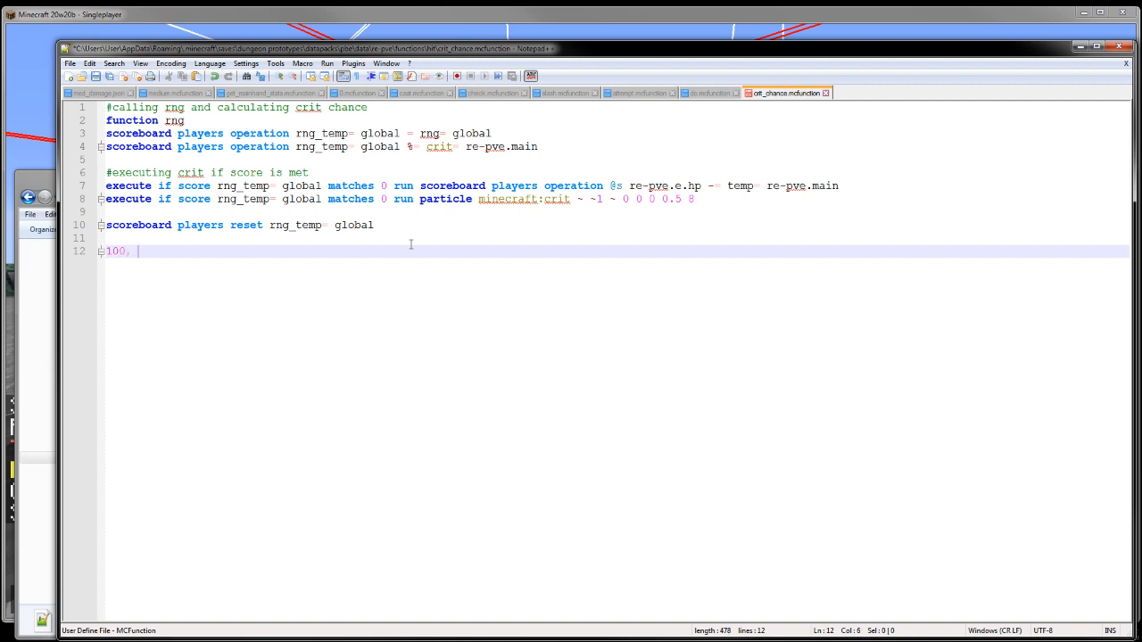
type("50,")
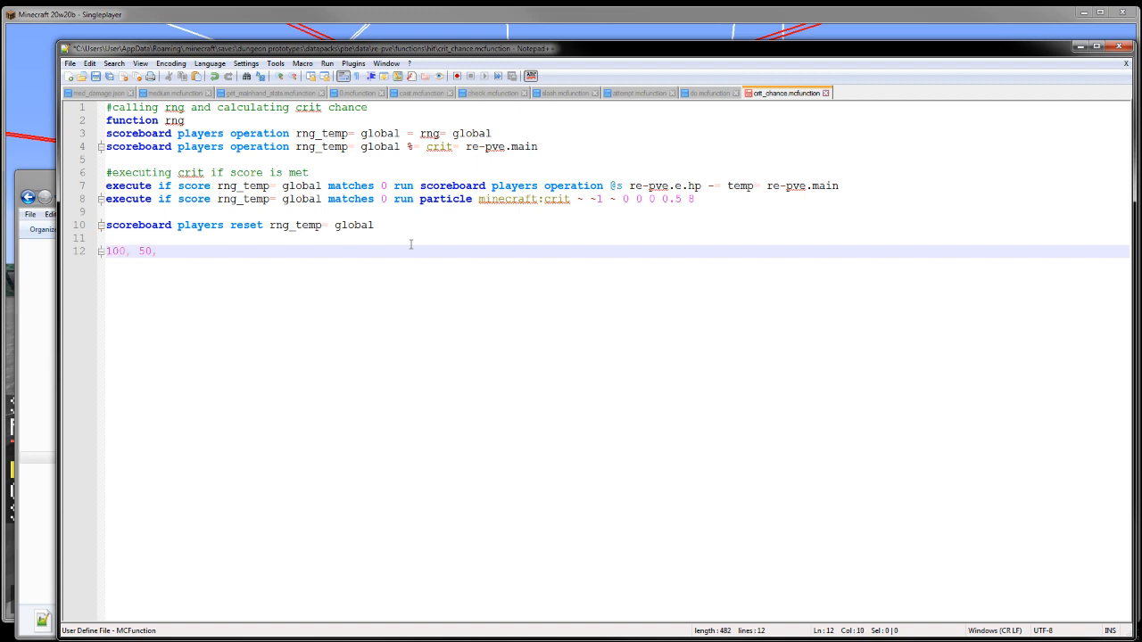
type("2")
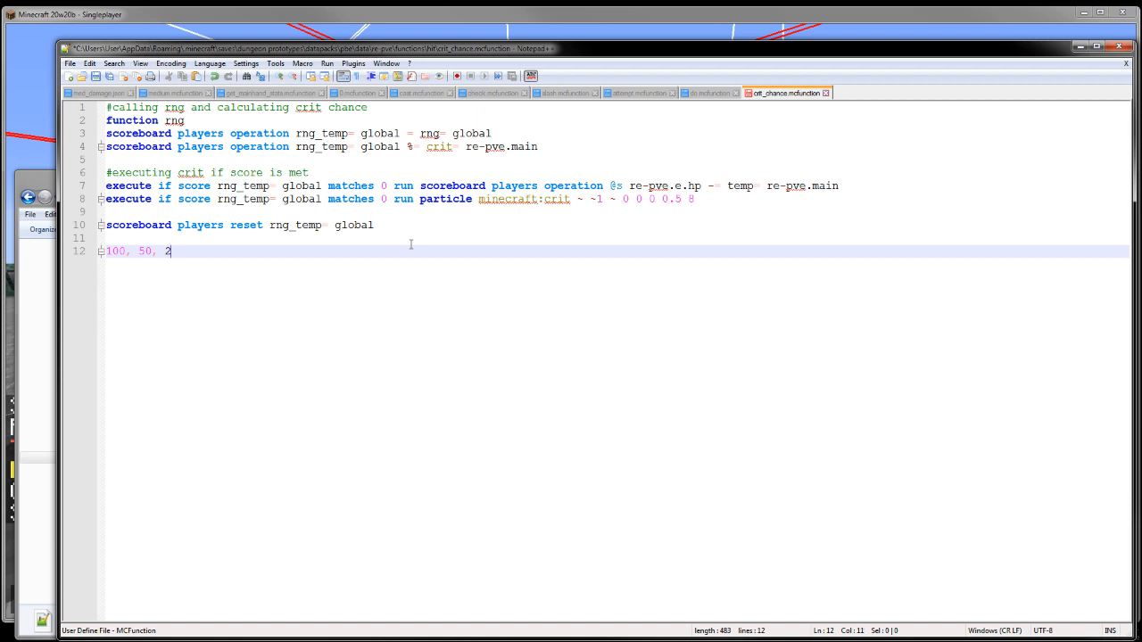
type("3")
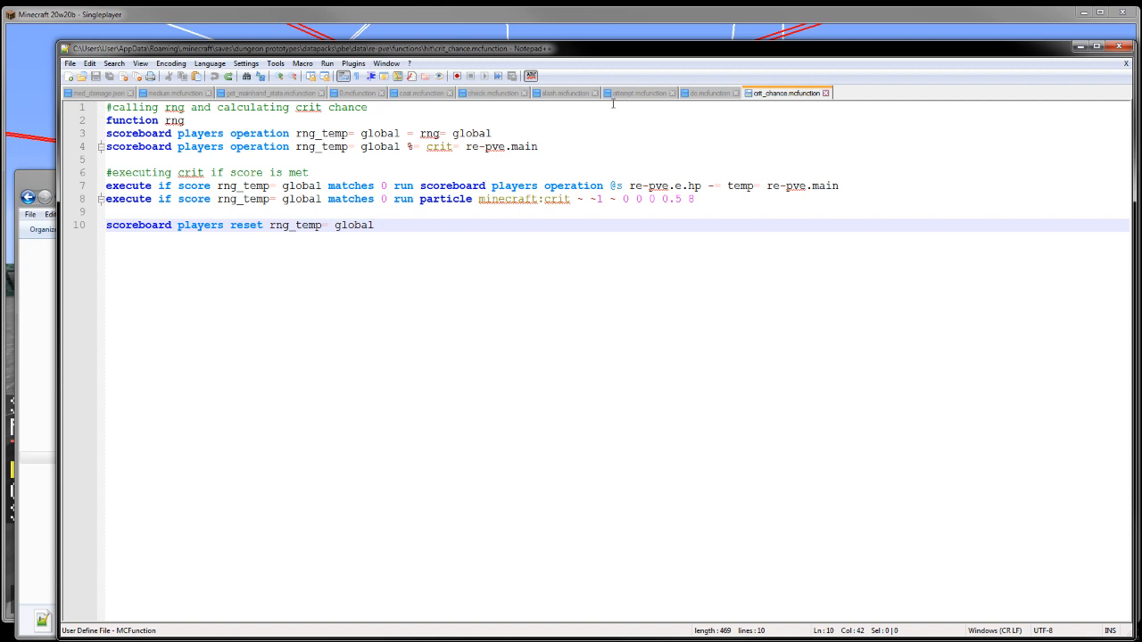
Switch to the damage_effect.mcfunction tab with instant health/damage and redstone particle commands.
left_click(419, 93)
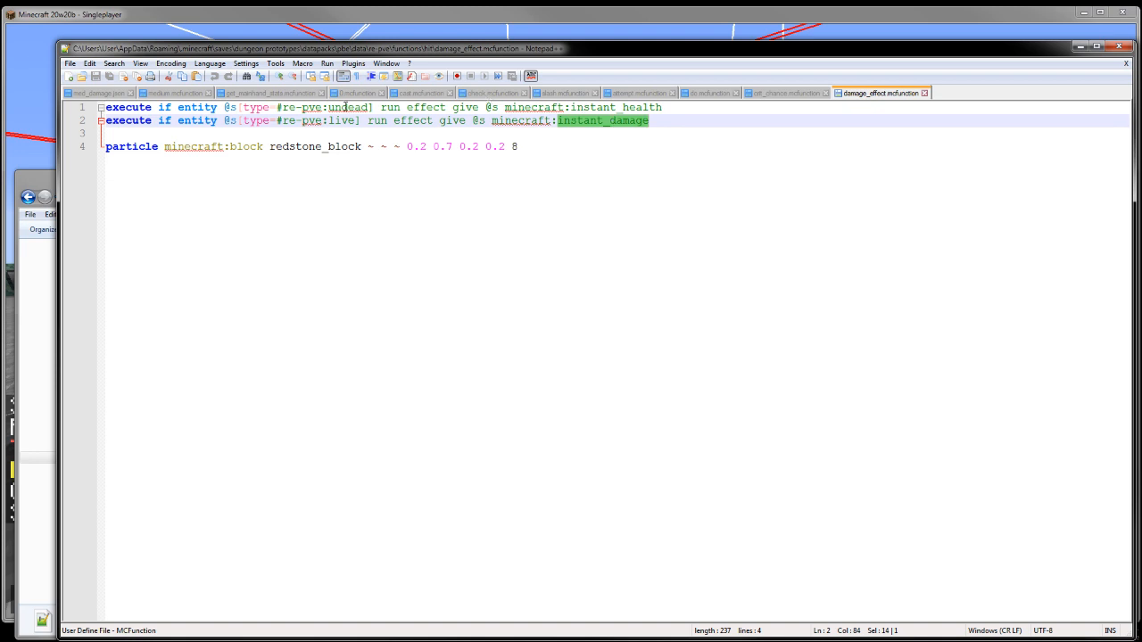
double_click(340, 120)
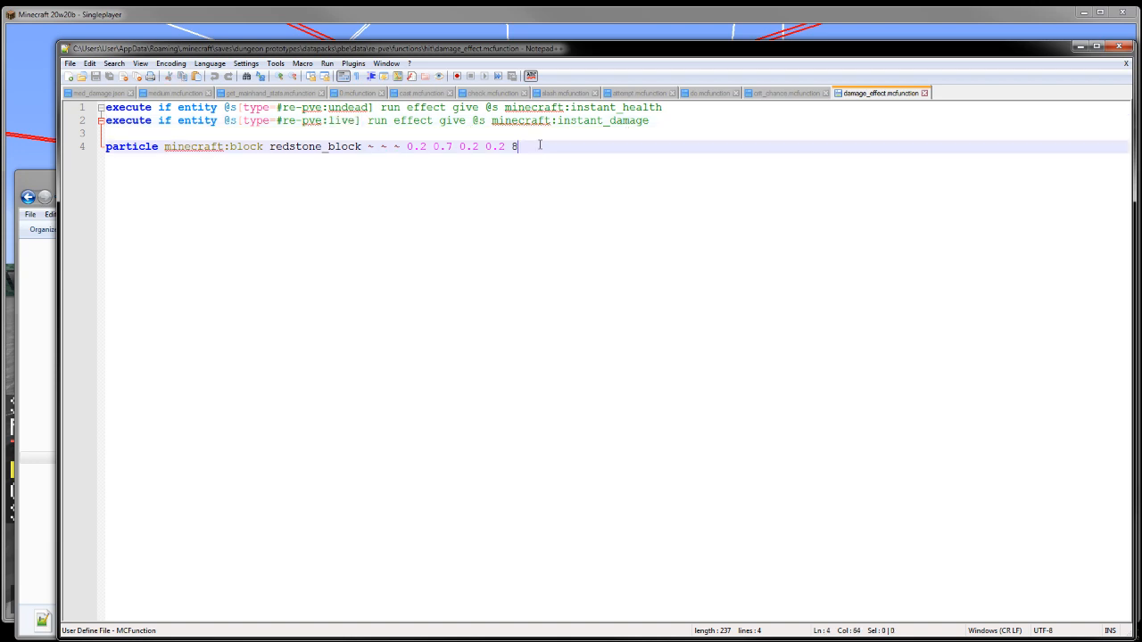
mouse_move(428, 76)
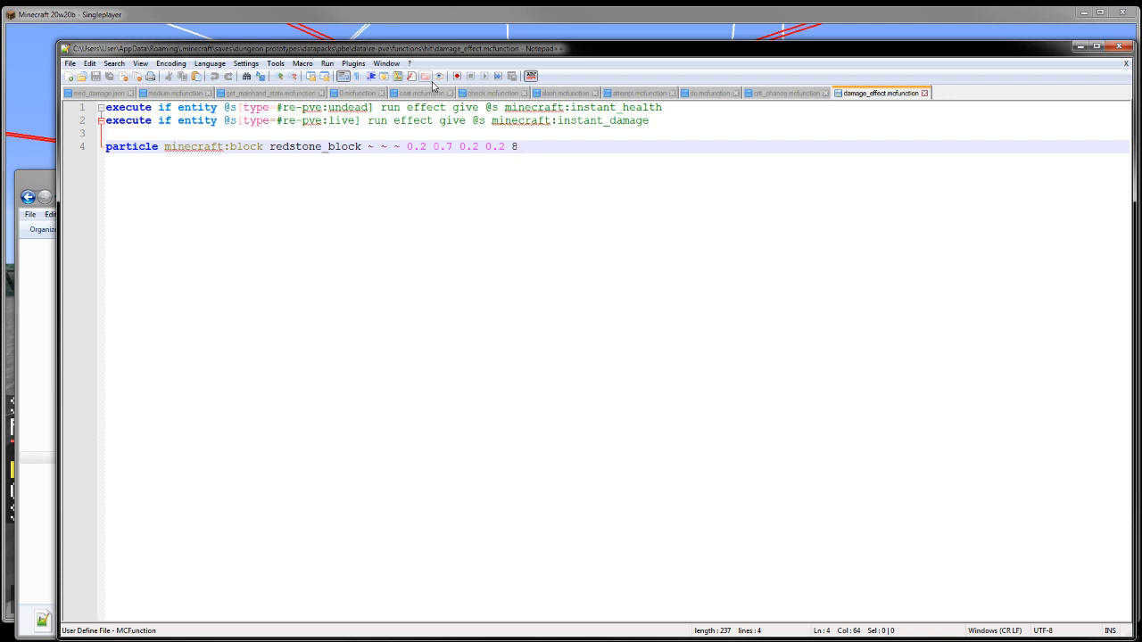
left_click(518, 146)
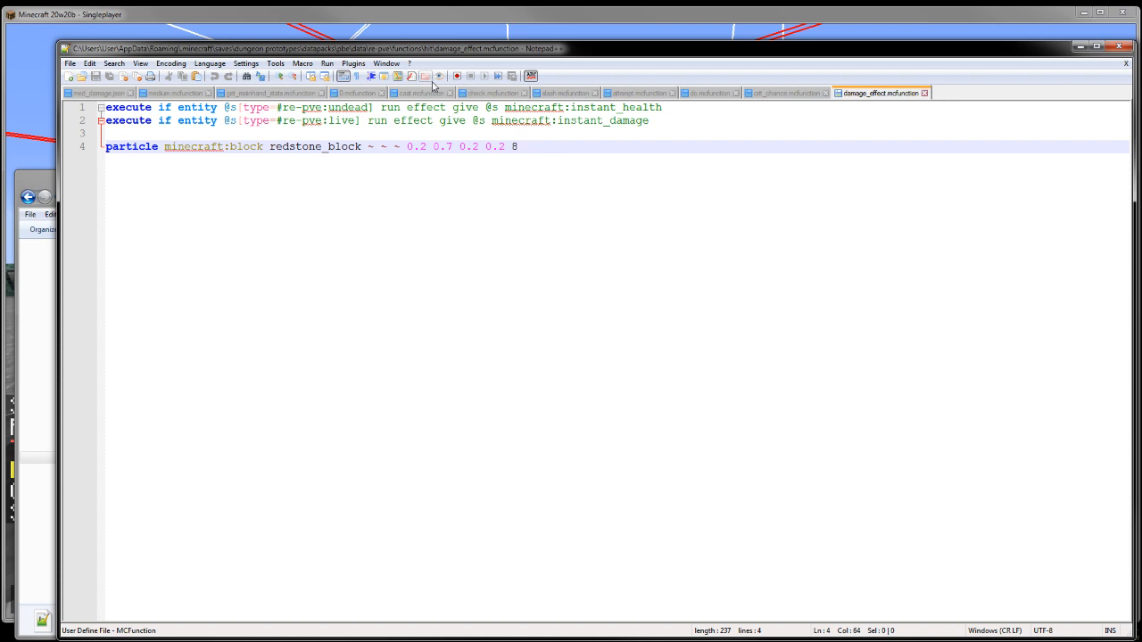
left_click(518, 146)
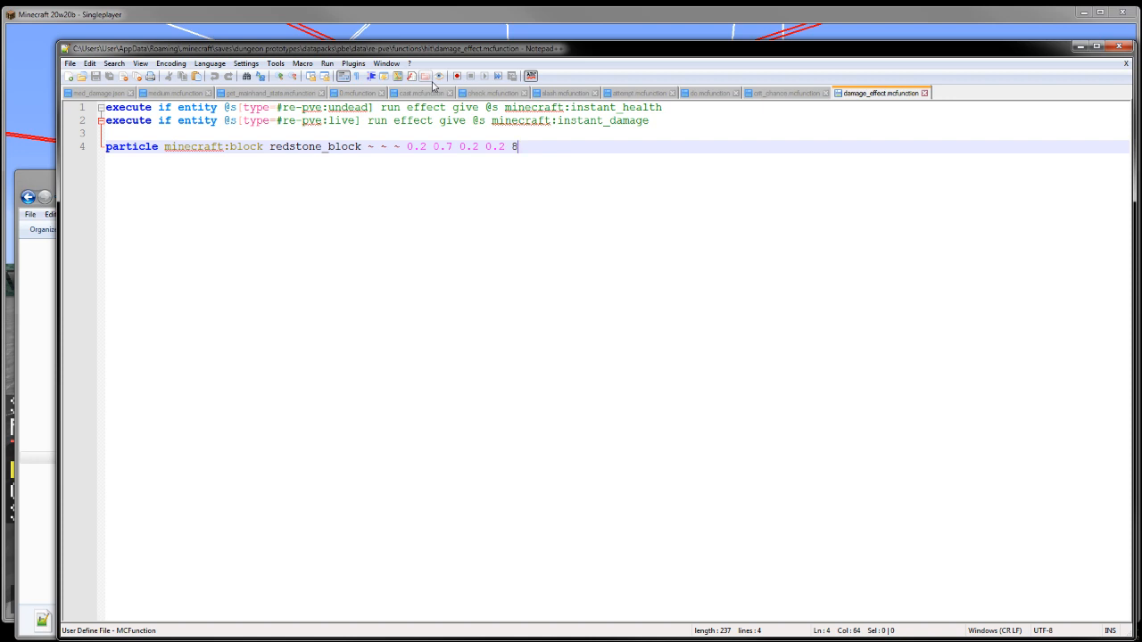